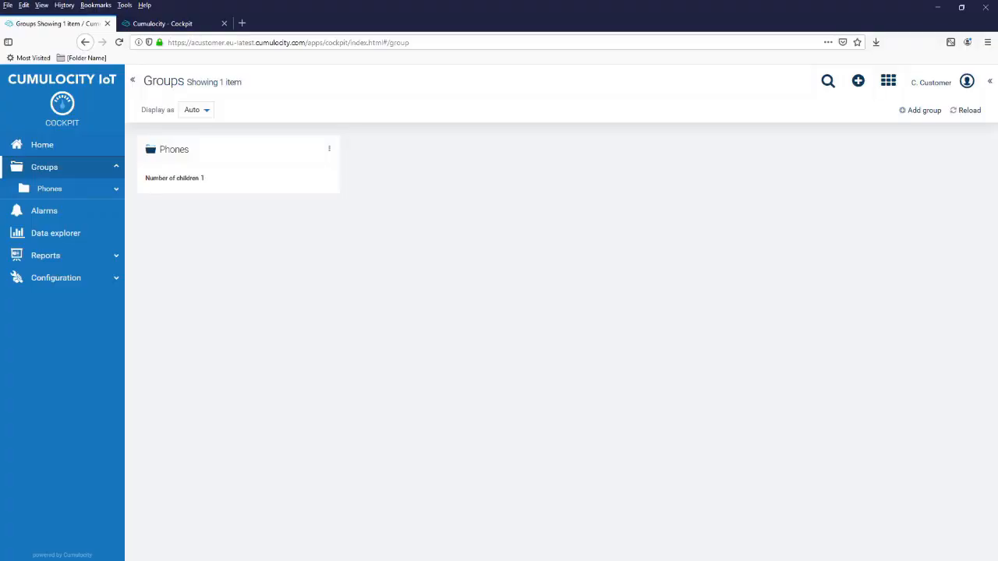
Open the Phones group's sub-assets and the SAG-DX3WG174HG7F device dashboard
left_click(174, 149)
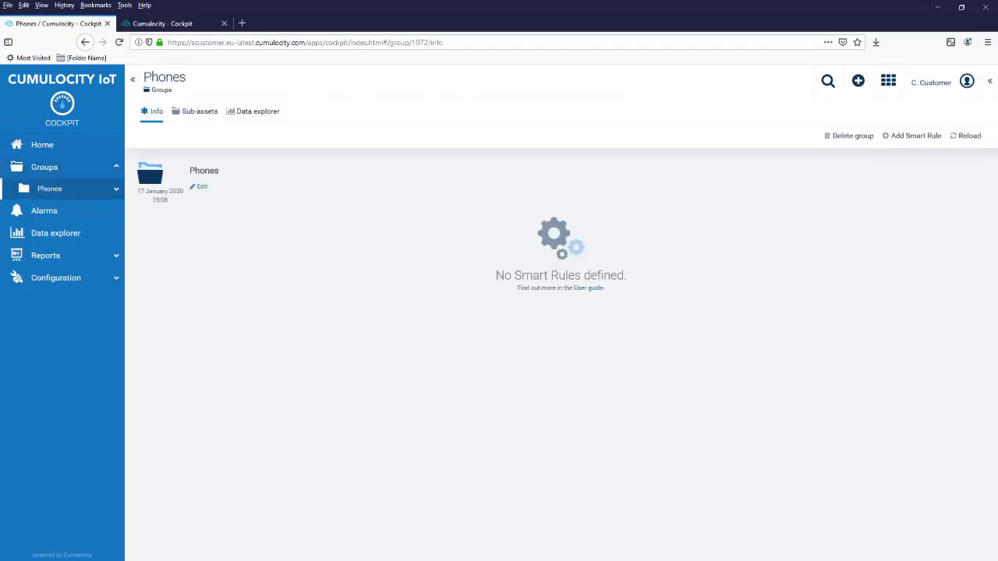
left_click(200, 111)
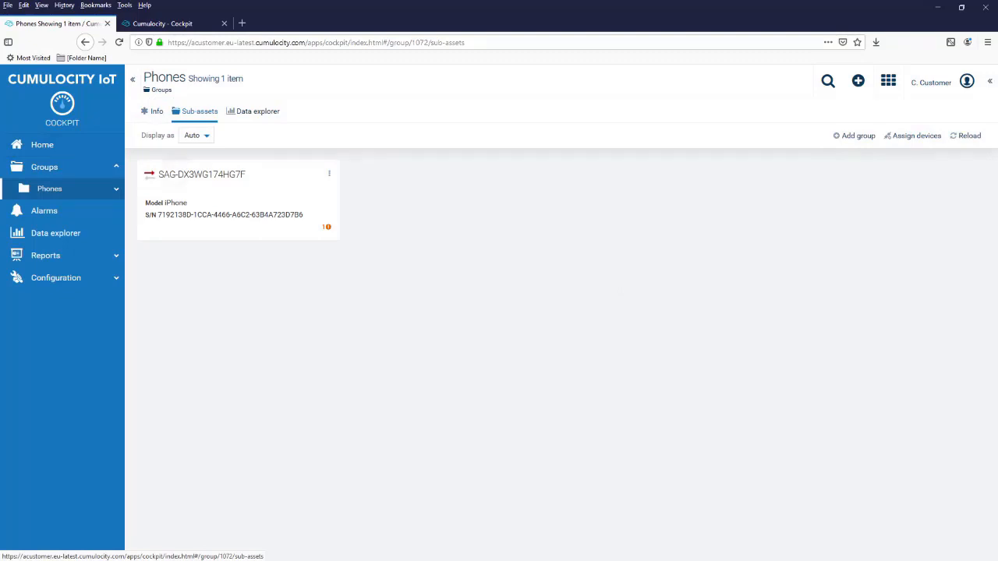
left_click(203, 174)
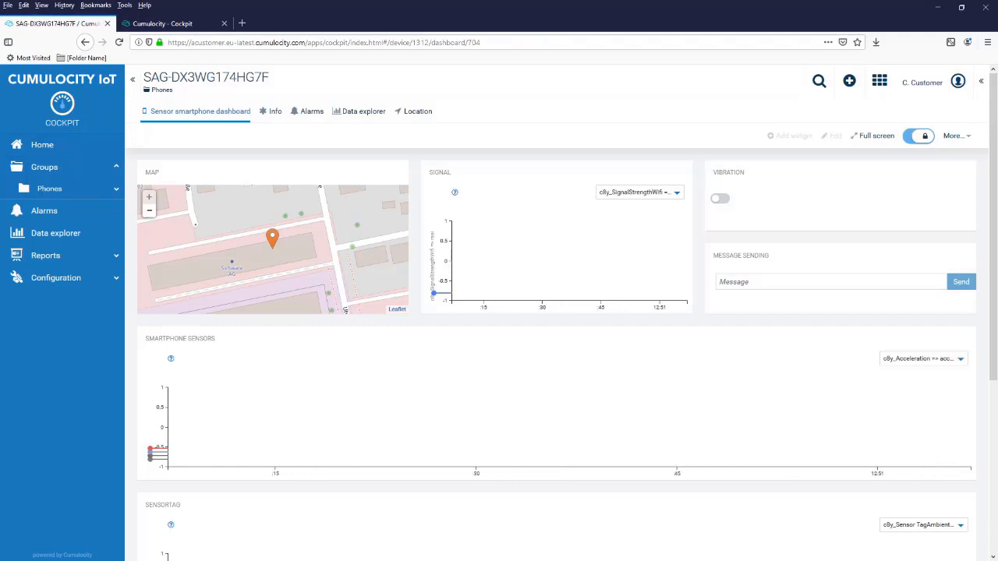
Go to the Software AG Cloud portal via My Cloud, sign in, and open the Cumulocity IoT product page
left_click(879, 82)
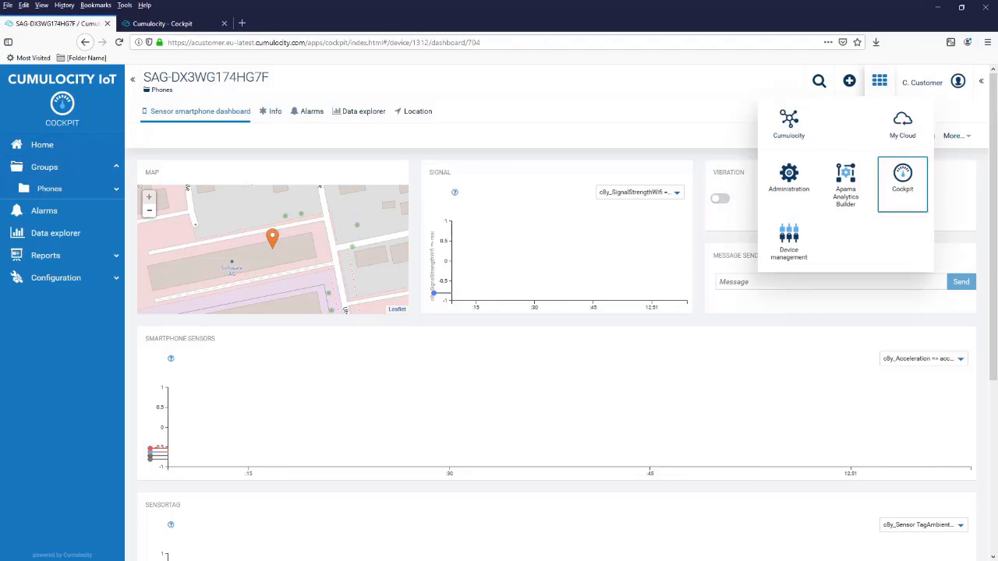
left_click(902, 125)
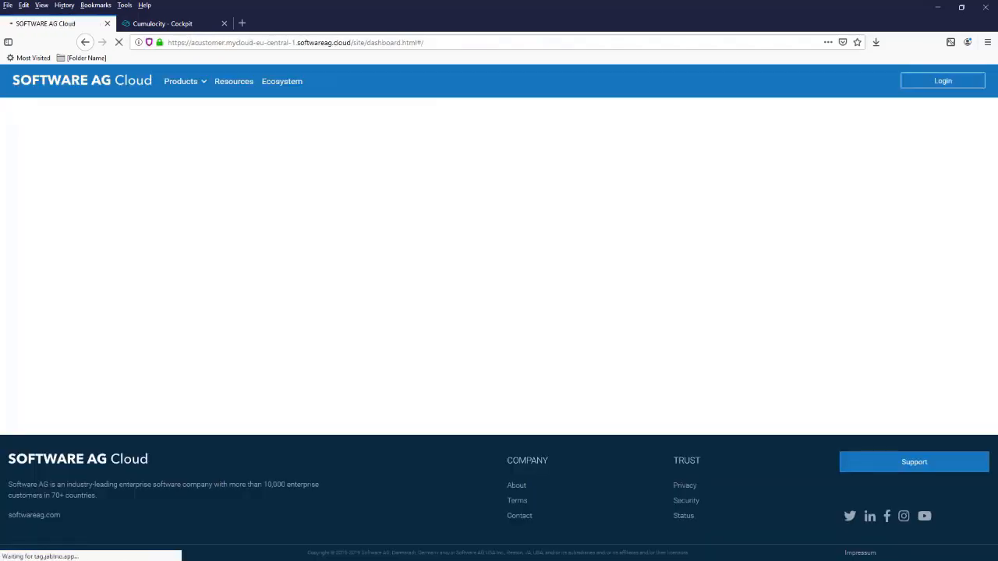
left_click(942, 80)
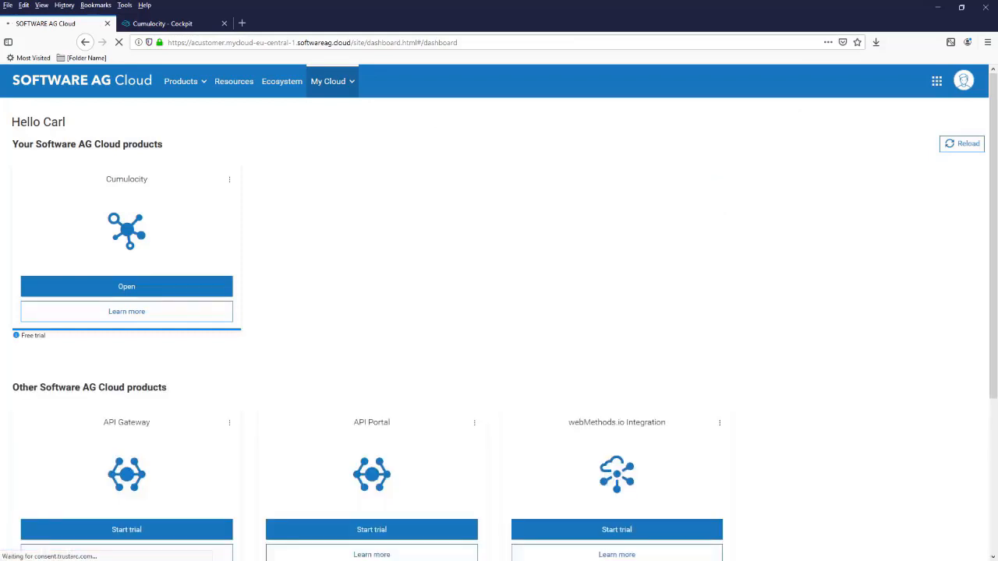
left_click(180, 80)
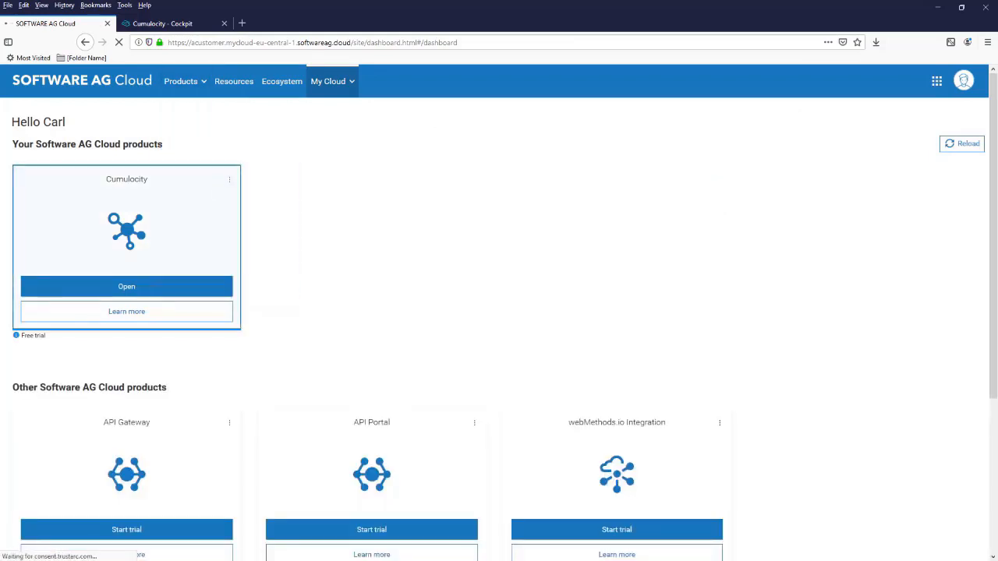
left_click(127, 311)
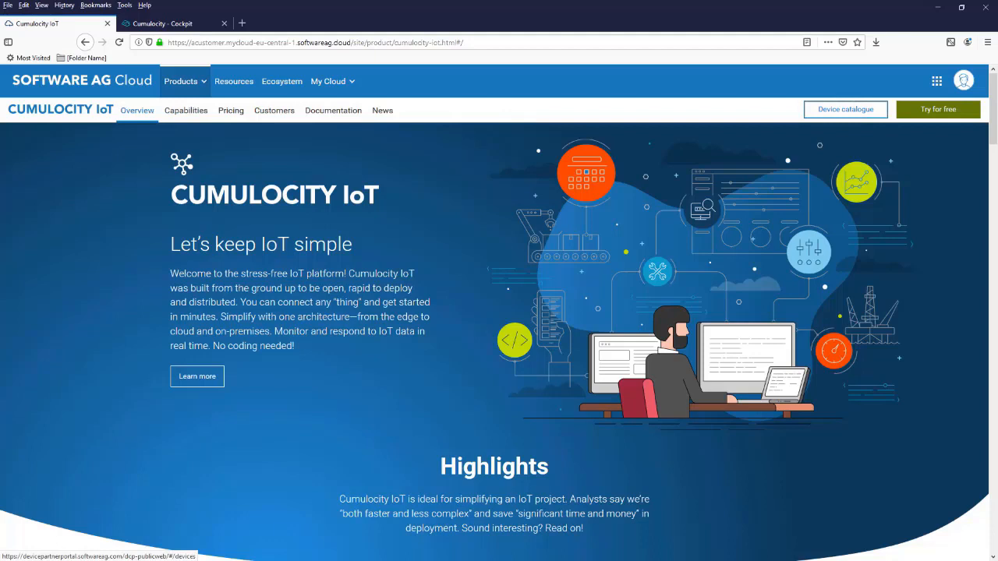
Search the device catalogue for 'rasp' and open the emPC-A/RPI3B+ gateway details
left_click(845, 109)
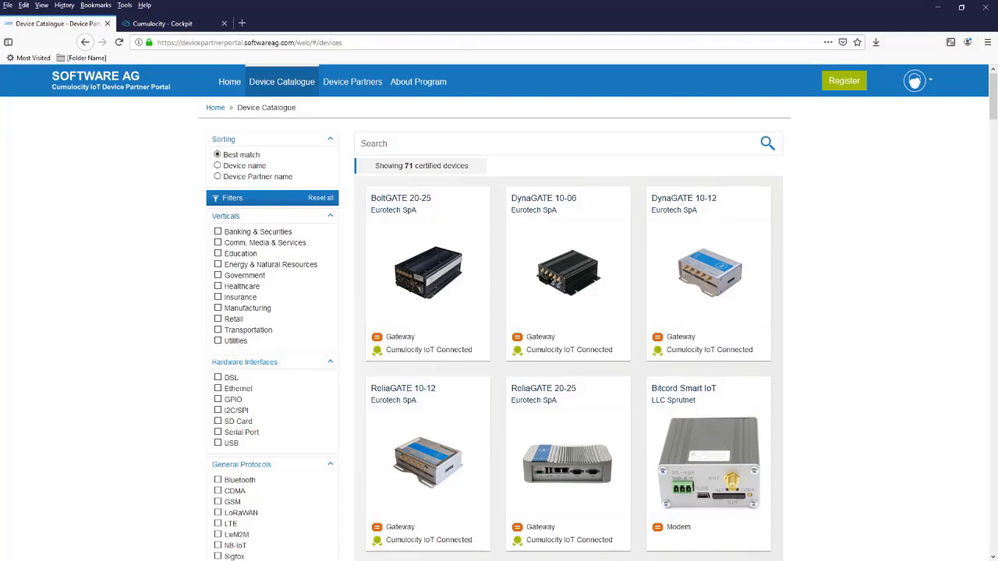
left_click(562, 144)
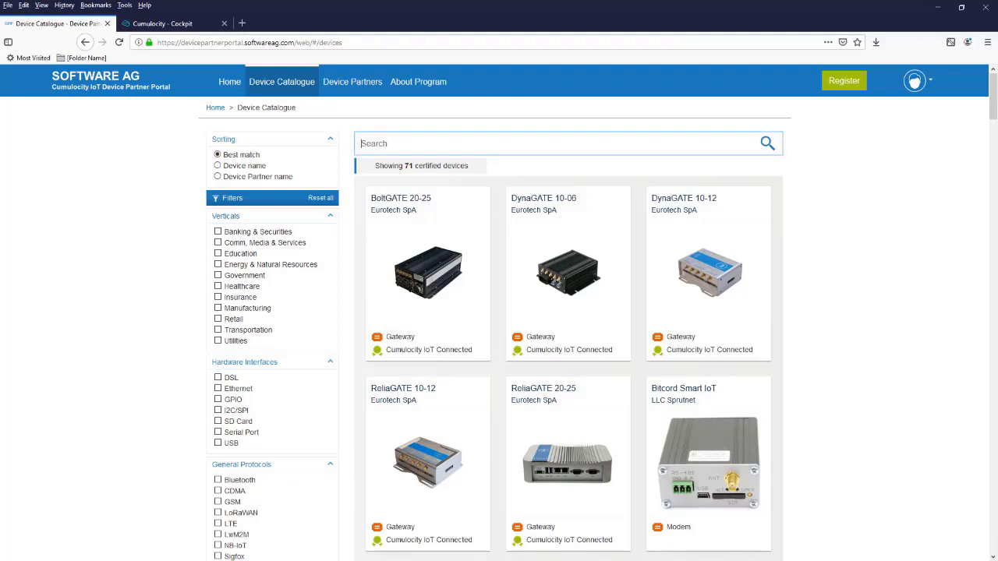
type("rasp")
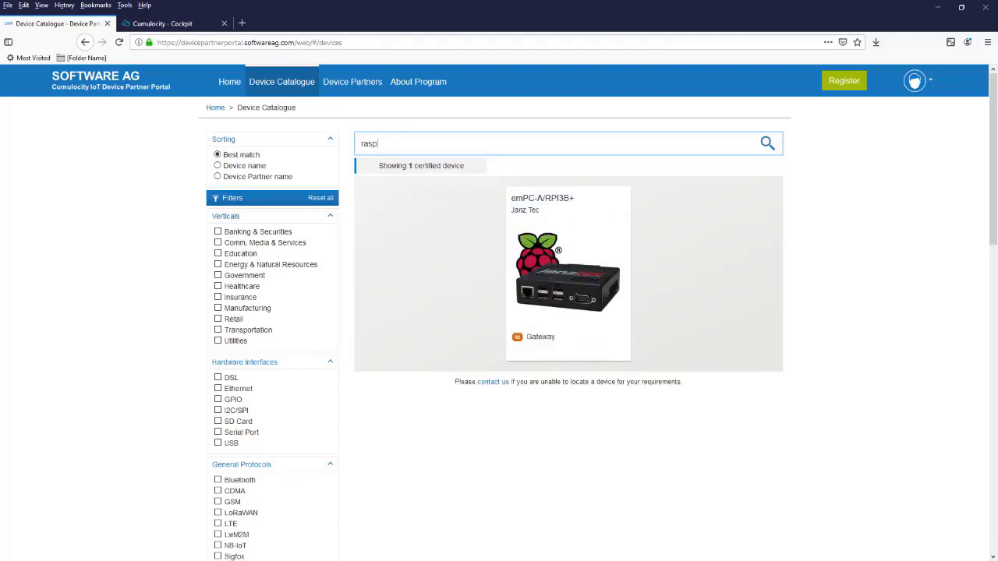
left_click(567, 273)
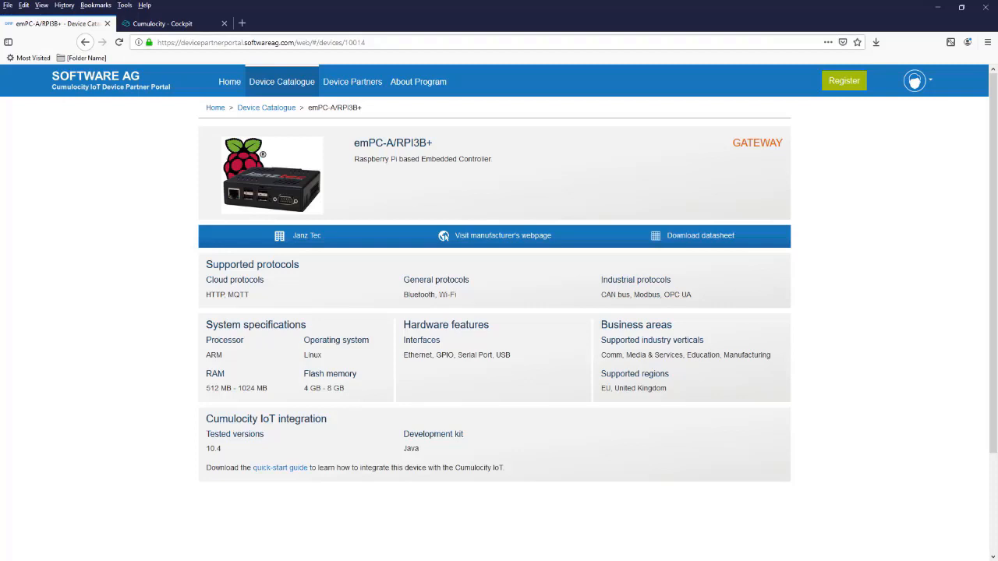
Switch to the Cumulocity Cockpit browser tab showing the Home dashboard
left_click(171, 24)
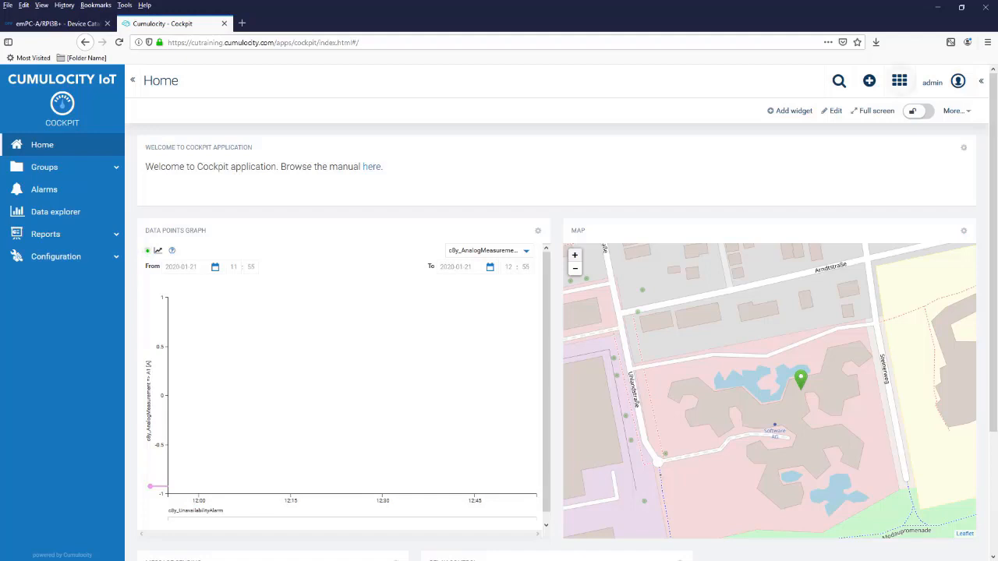
Switch from Cockpit to the Device Management application via the app switcher
left_click(899, 80)
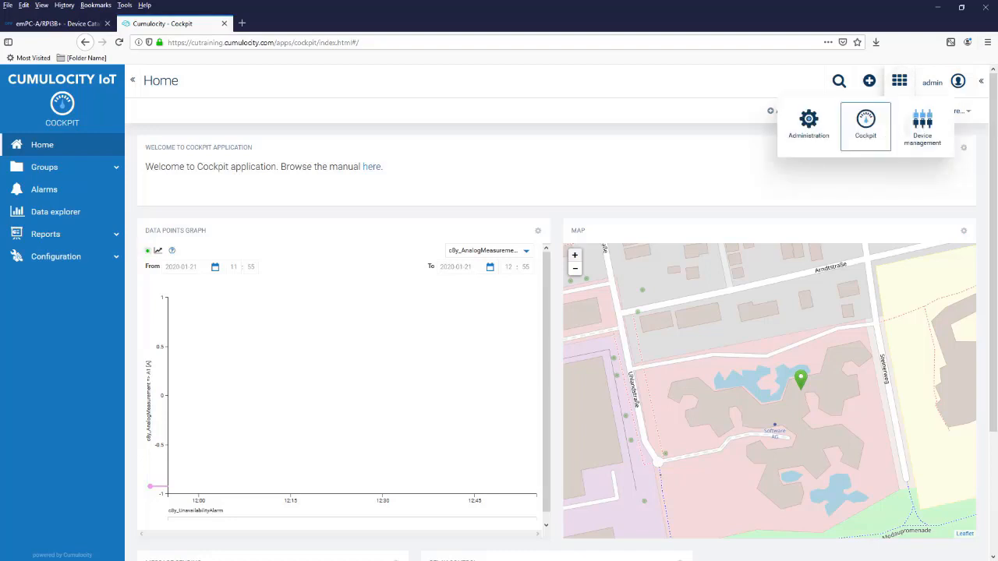
left_click(922, 126)
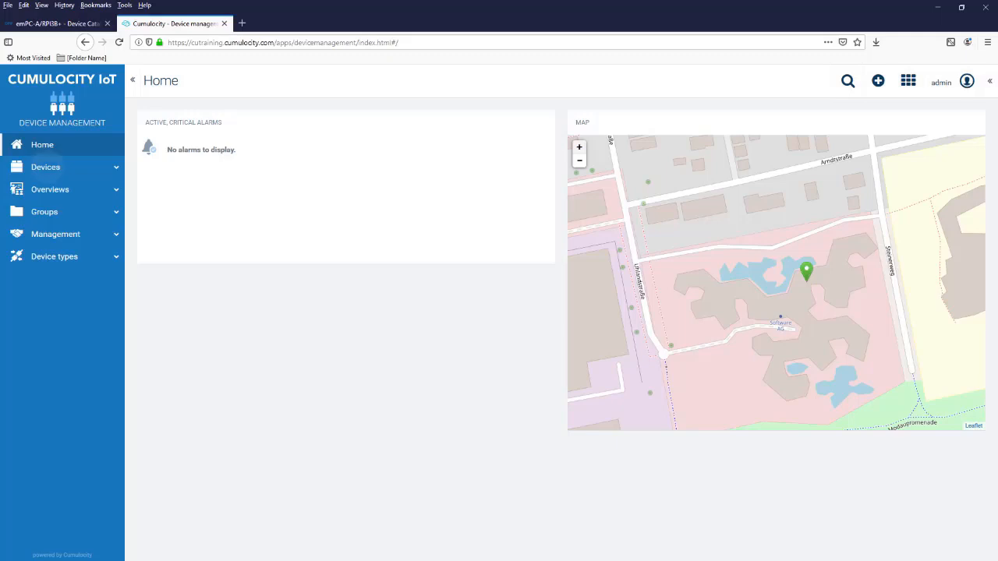
Go to Devices > Registration and start the register-device wizard
left_click(45, 167)
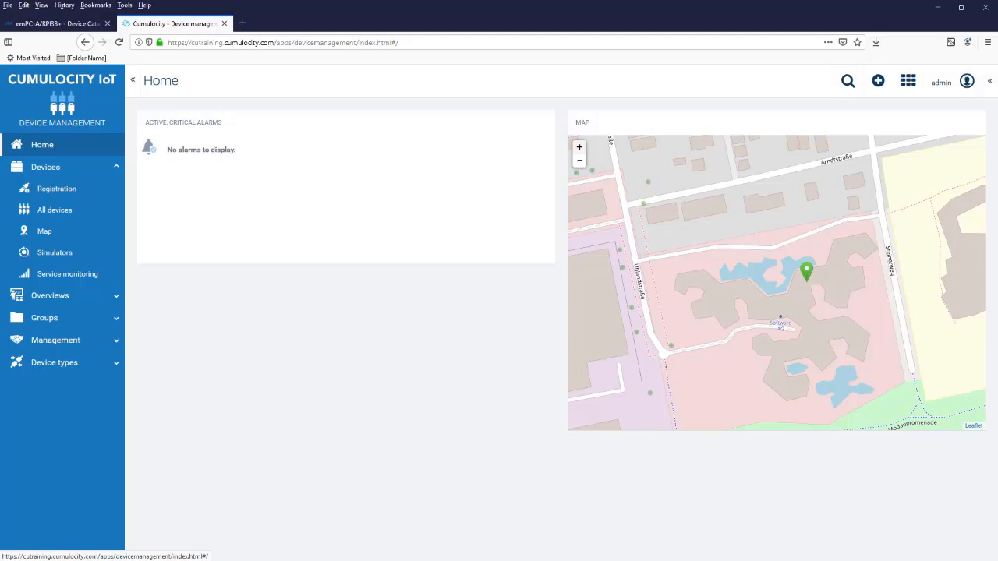
left_click(56, 188)
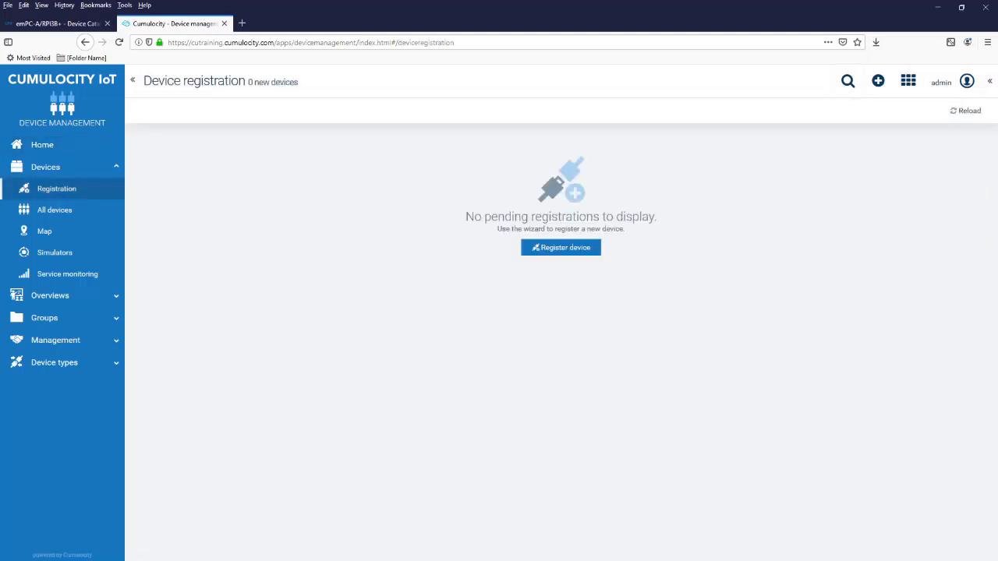
left_click(560, 247)
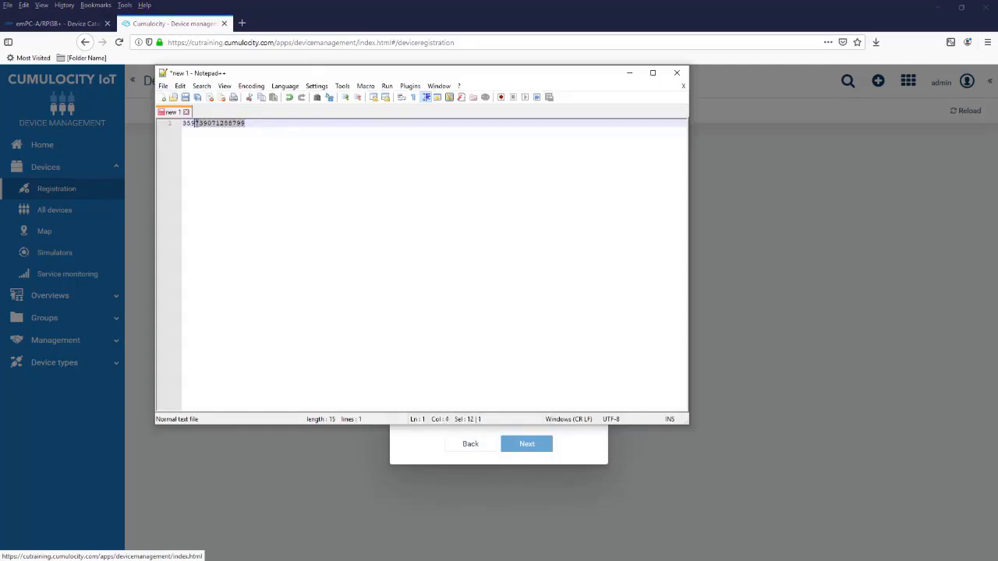
key("ctrl+a")
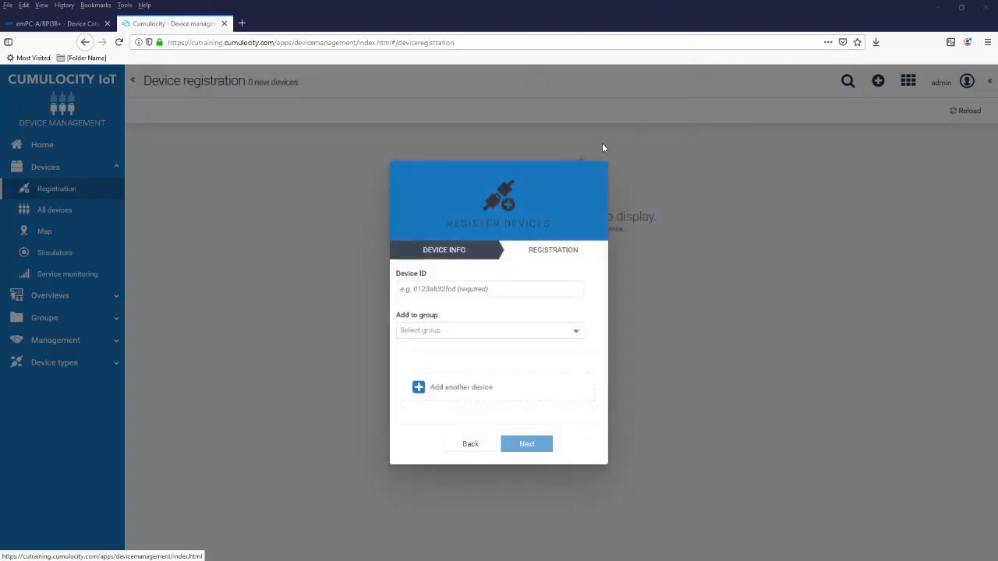
left_click(489, 288)
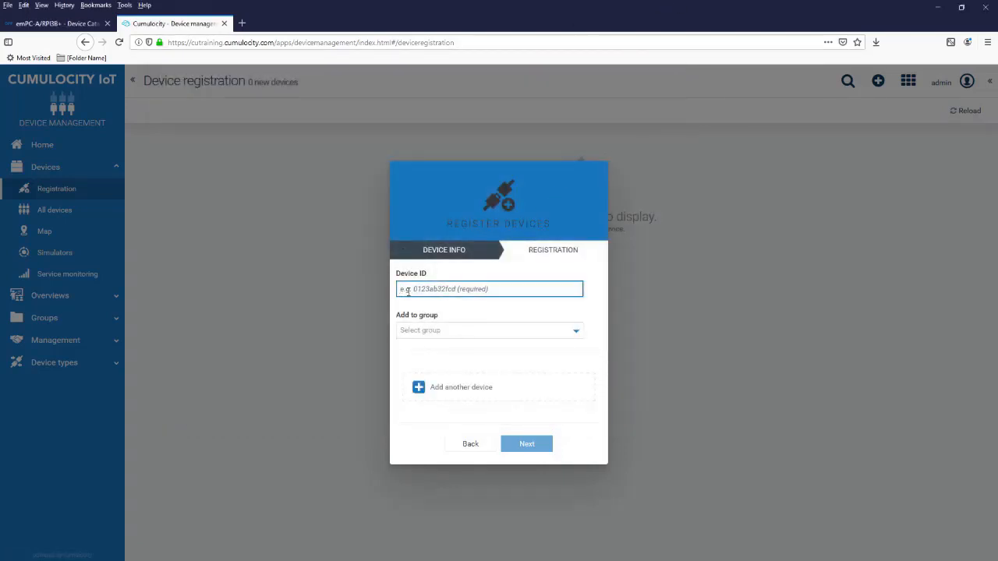
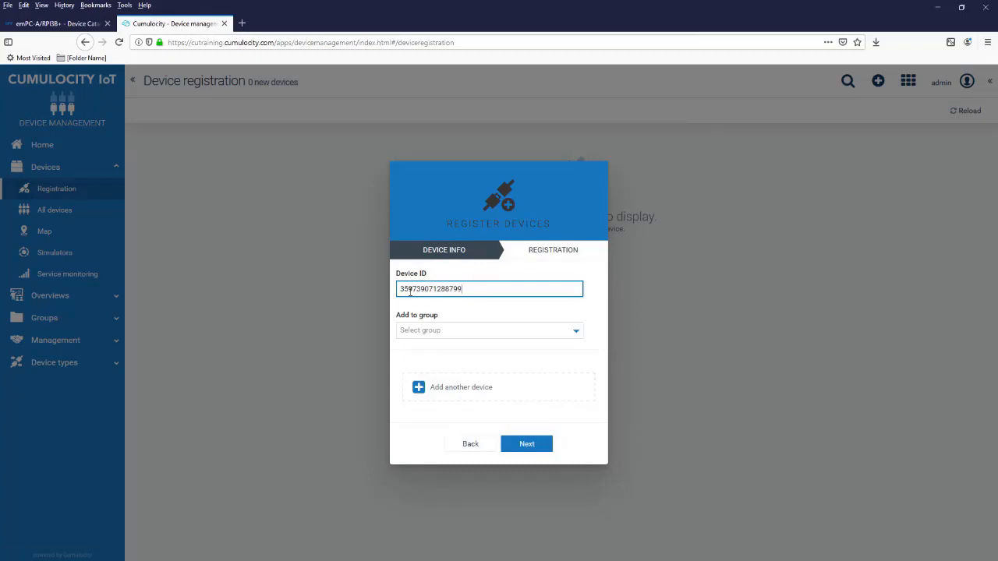
left_click(526, 444)
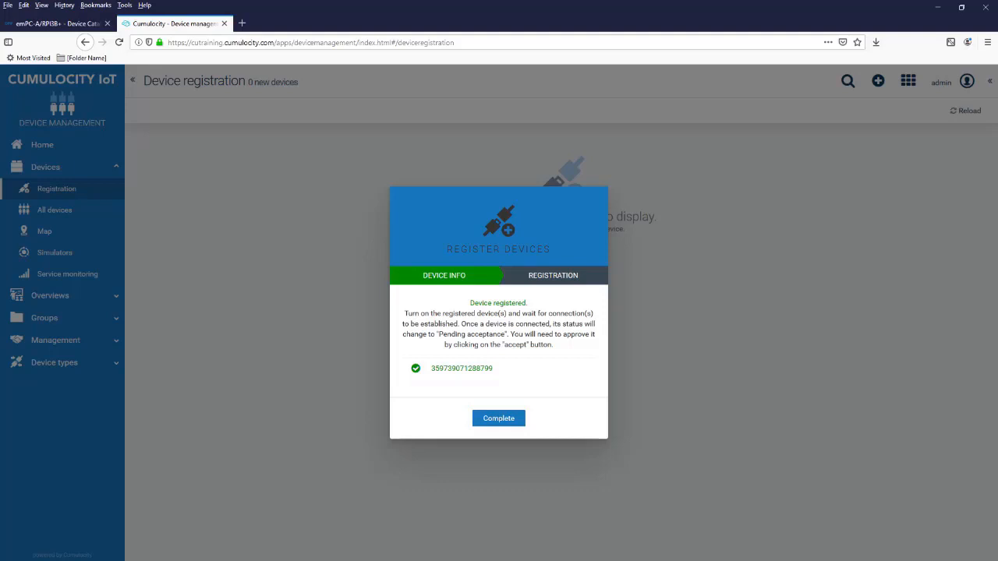
left_click(498, 418)
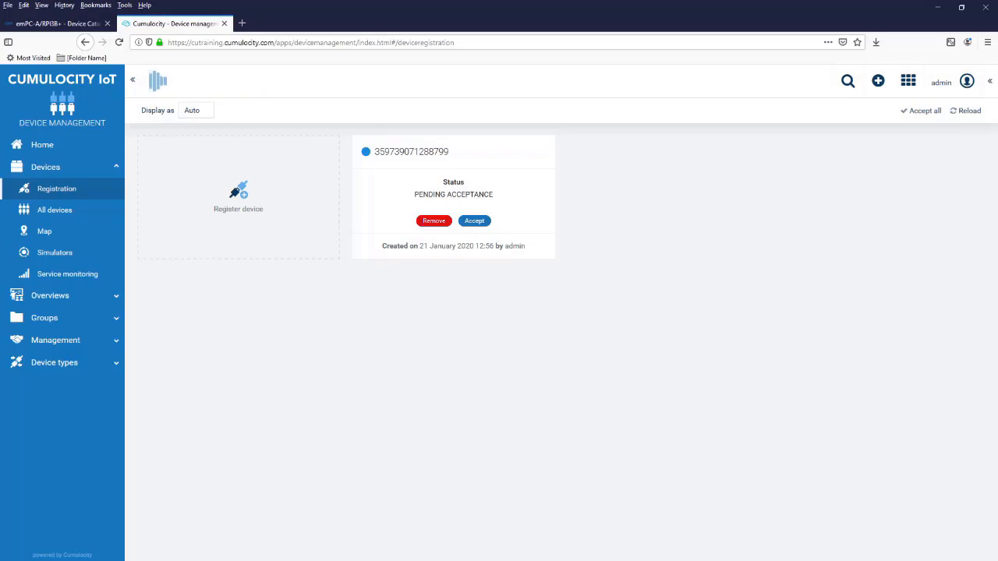
left_click(474, 220)
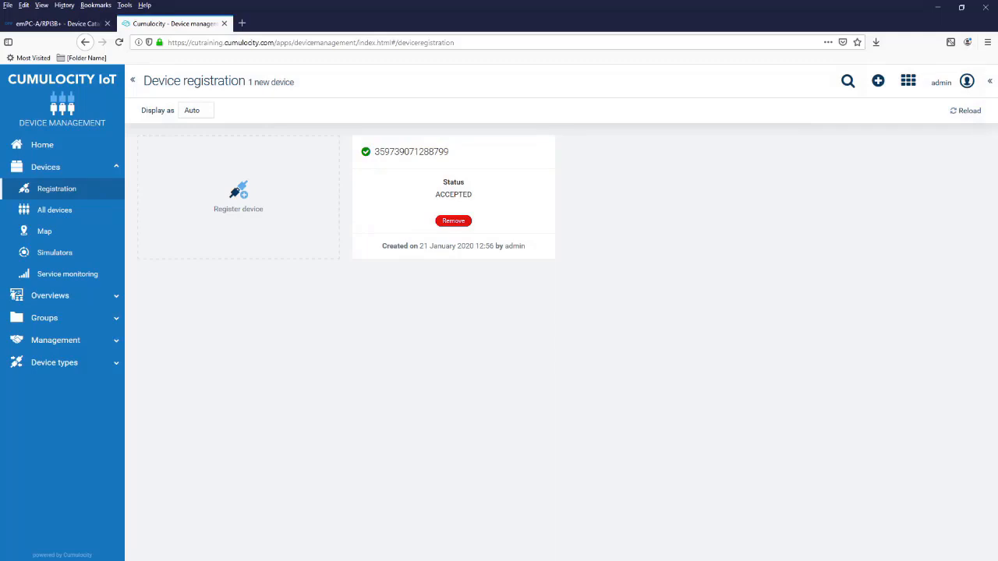
Show the All devices list, now including the new Mbed Test Device
left_click(54, 210)
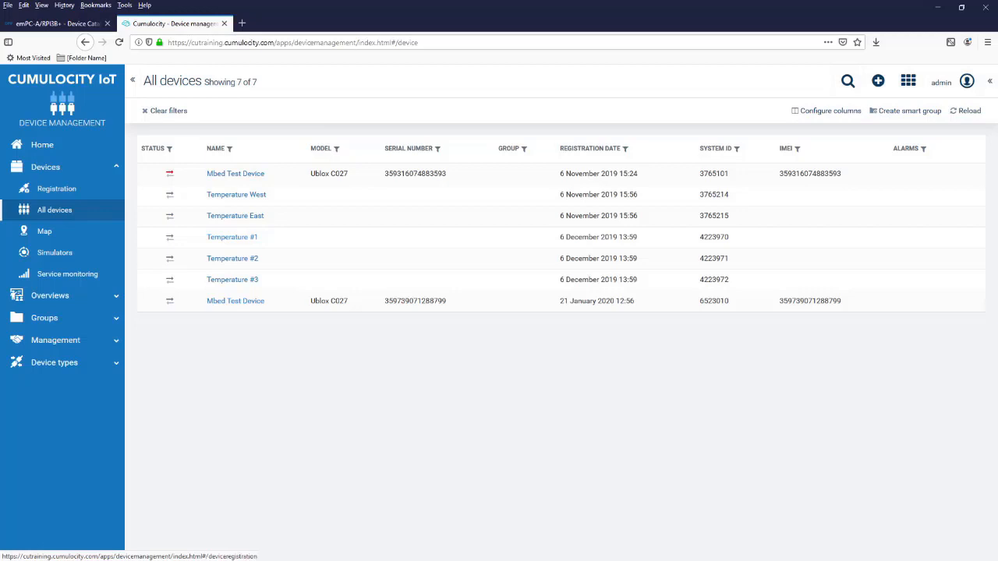
mouse_move(881, 190)
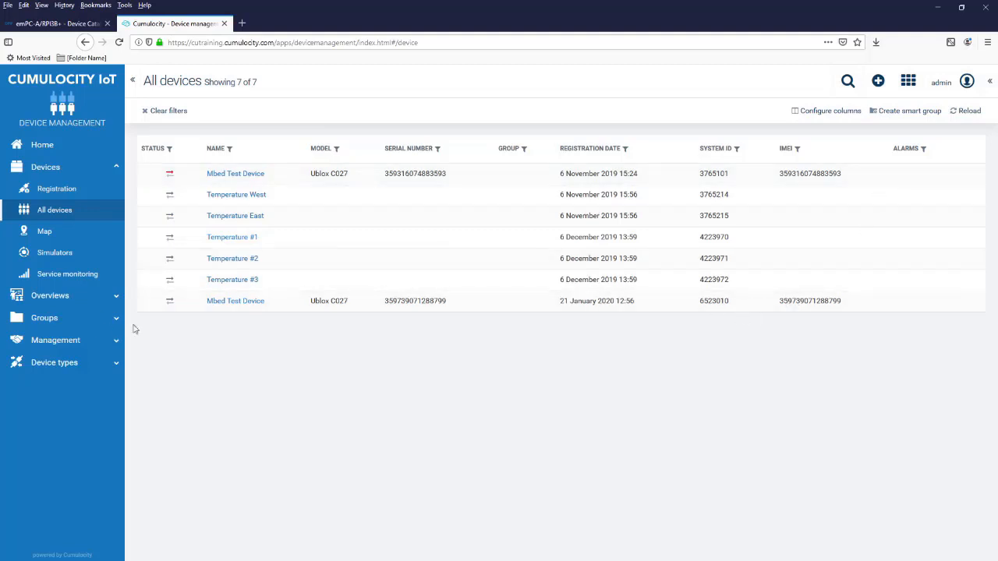
left_click(236, 300)
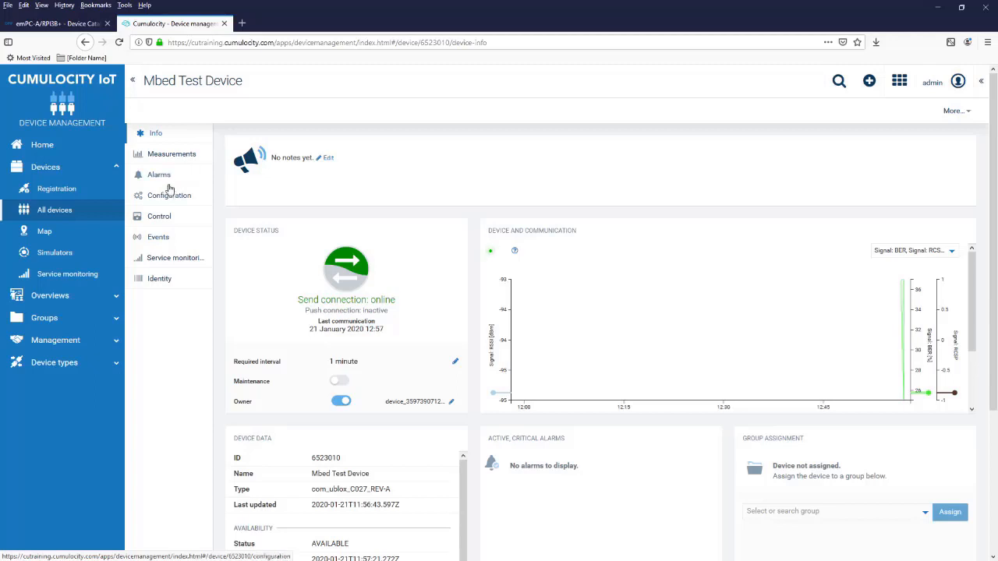
mouse_move(171, 154)
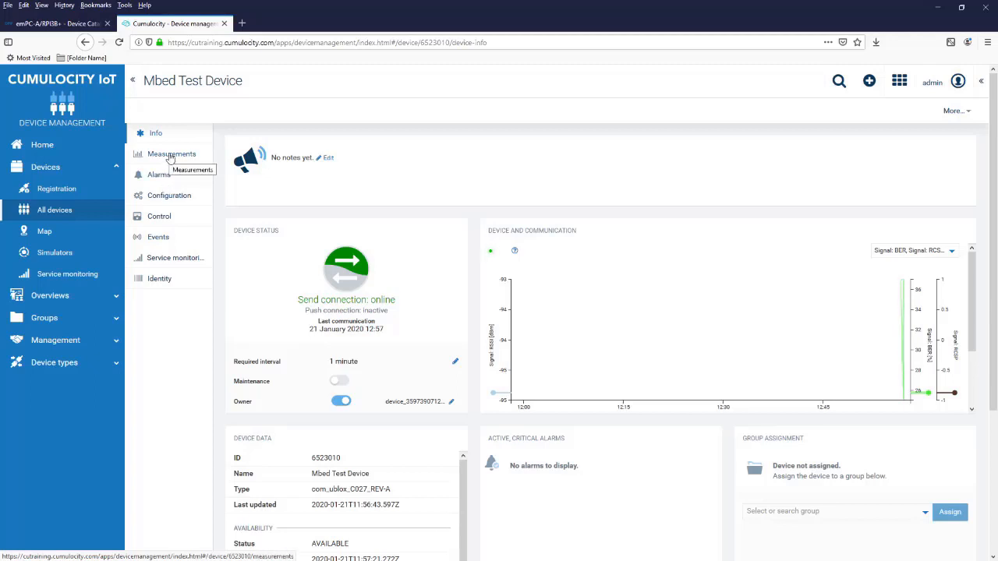
Review the Mbed Test Device's measurement charts: analog, signal strength and temperature
left_click(173, 154)
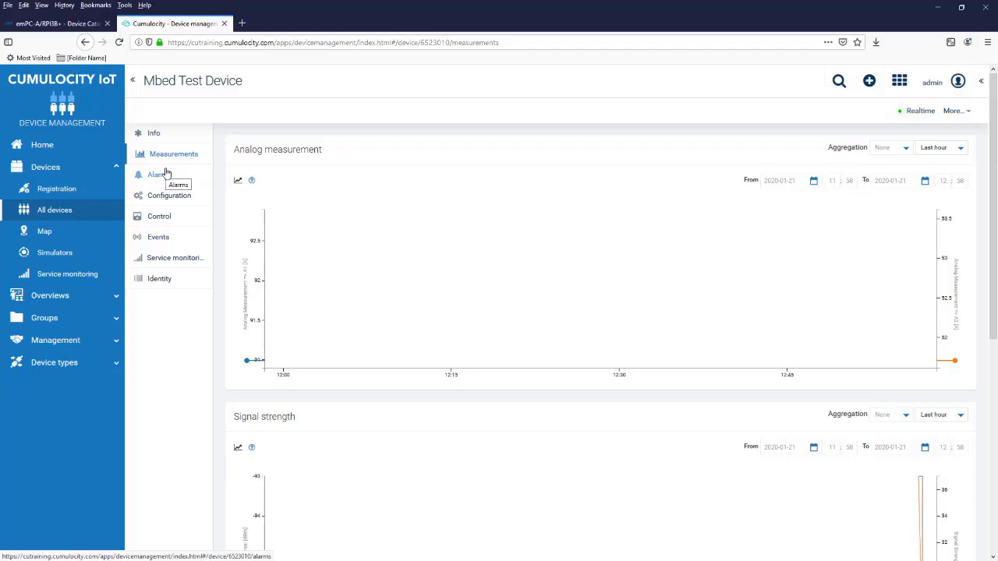
mouse_move(439, 195)
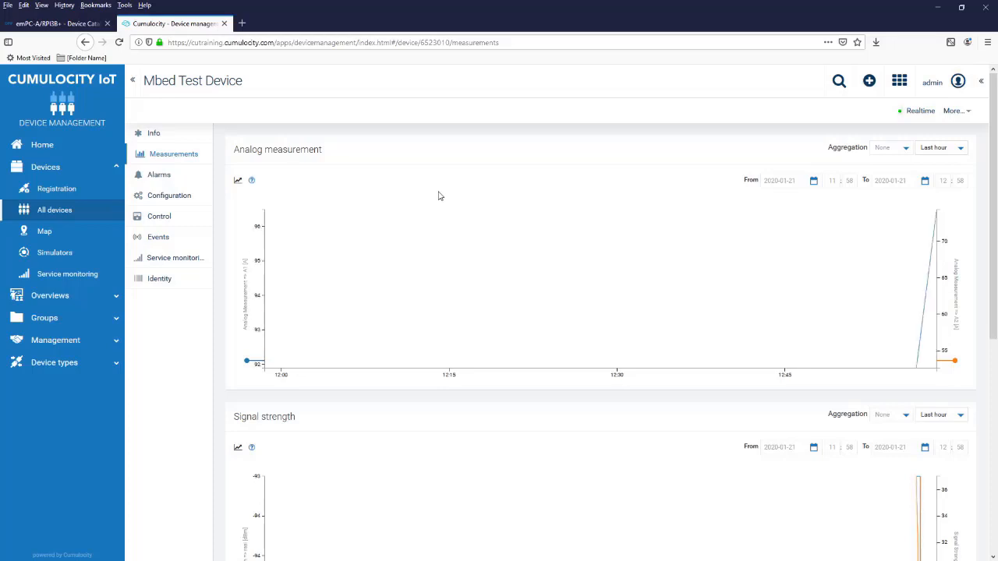
scroll("down", 3)
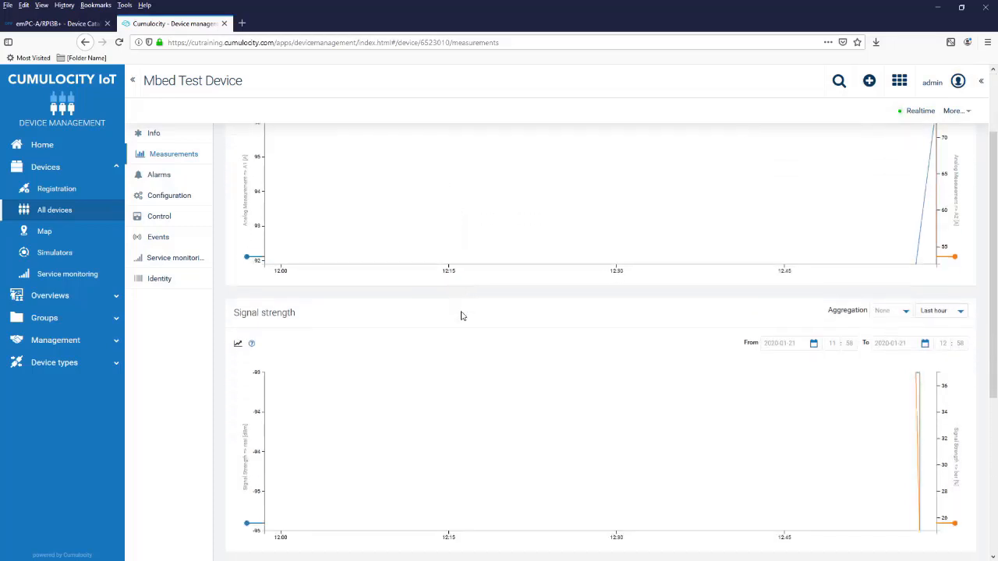
scroll("down", 3)
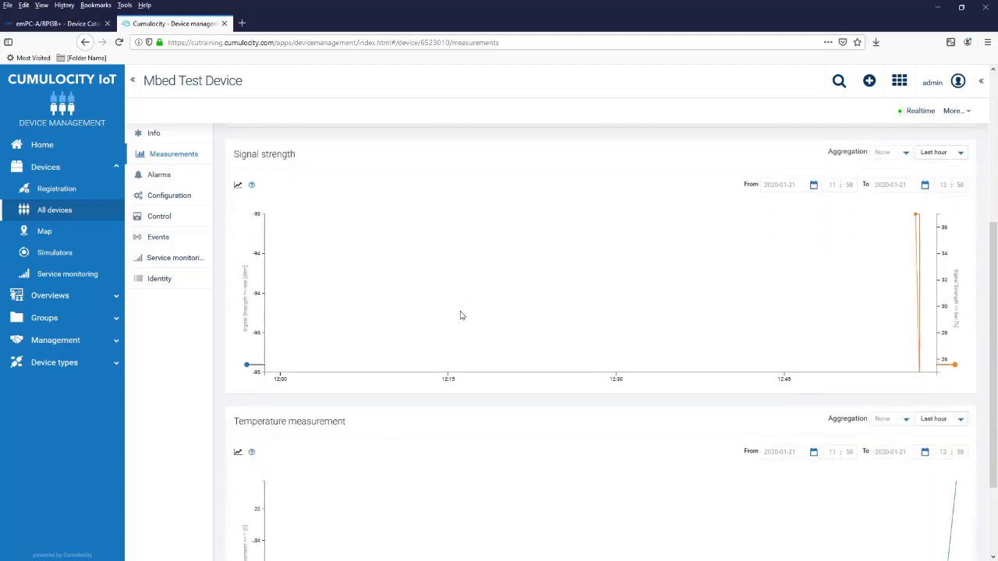
scroll("down", 3)
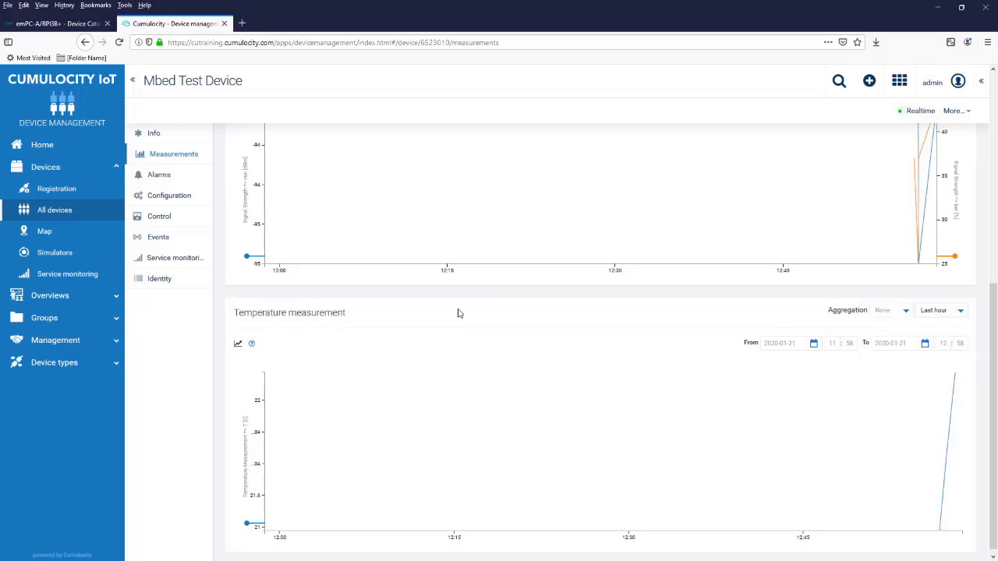
scroll("up", 3)
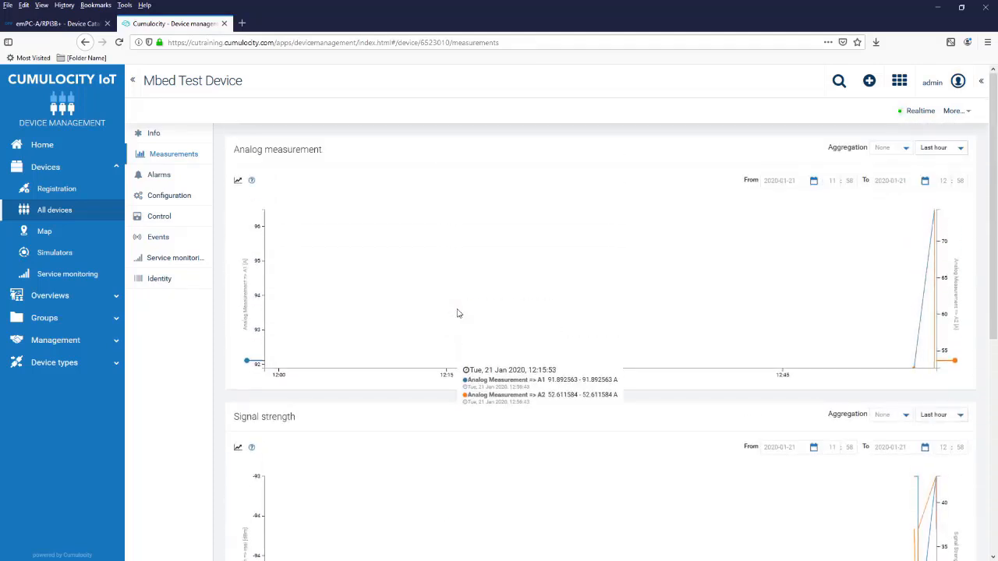
mouse_move(536, 200)
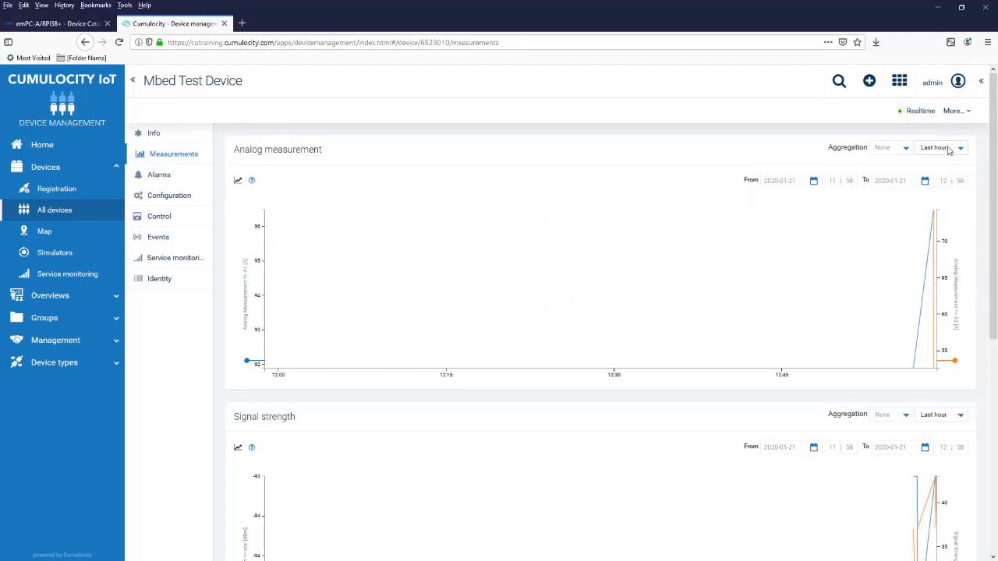
Limit the Analog measurement chart's time range to Last minute
left_click(940, 147)
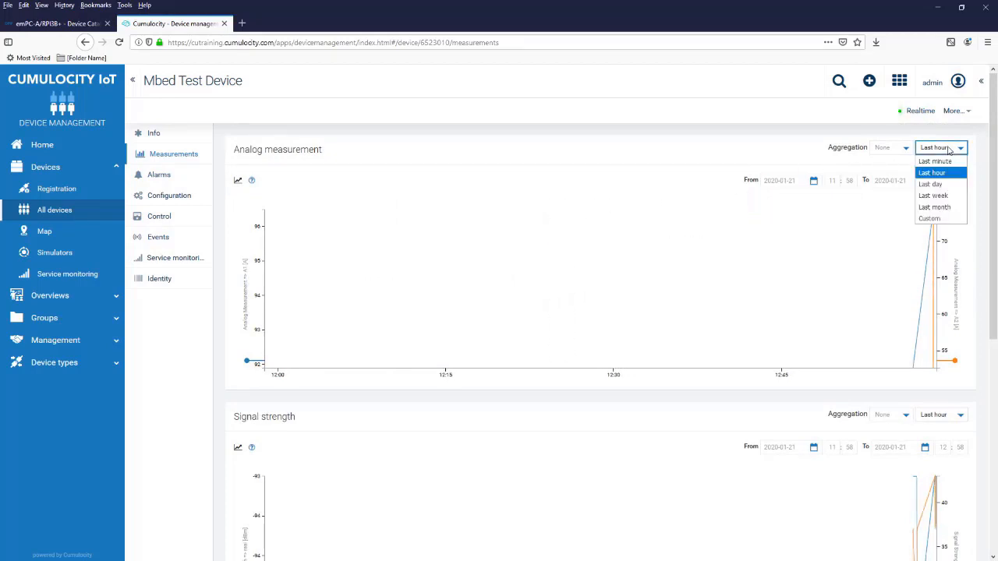
mouse_move(935, 162)
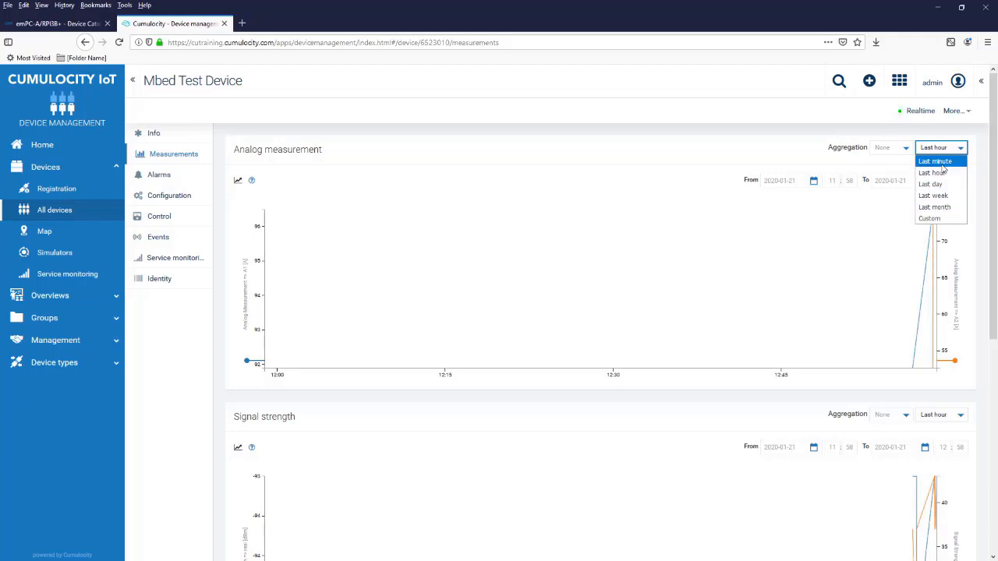
left_click(935, 160)
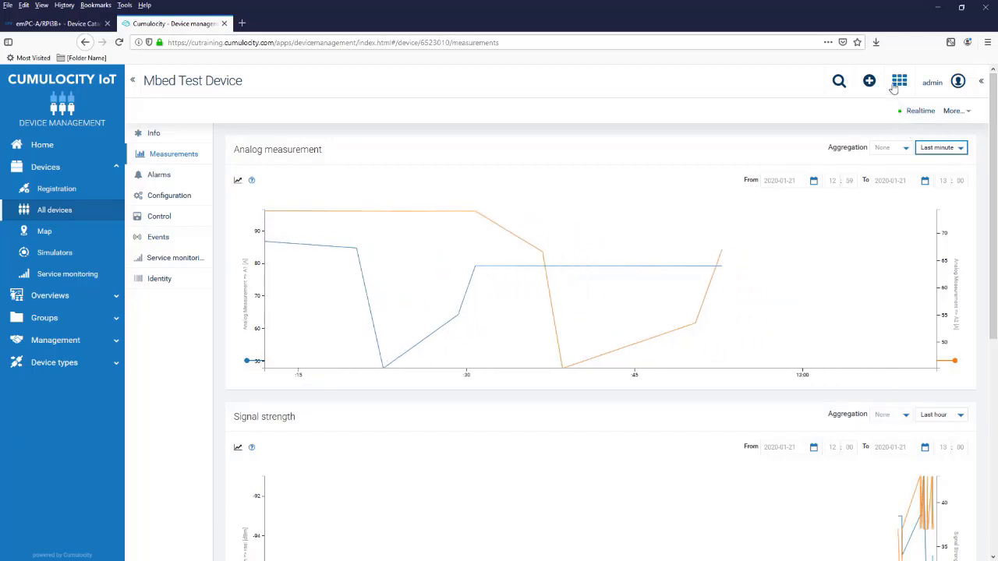
Start a new device group and name it 'My Group'
left_click(868, 81)
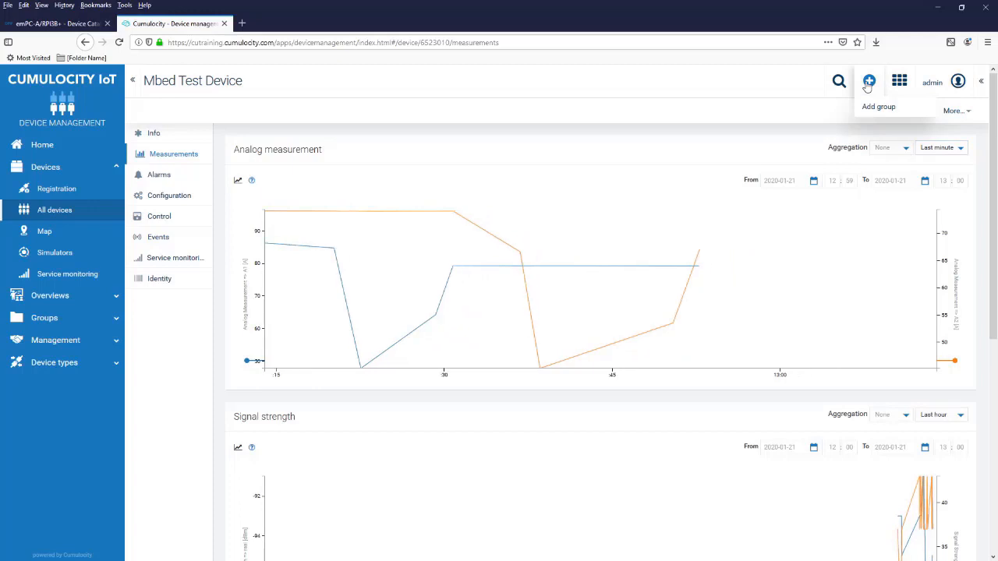
left_click(879, 107)
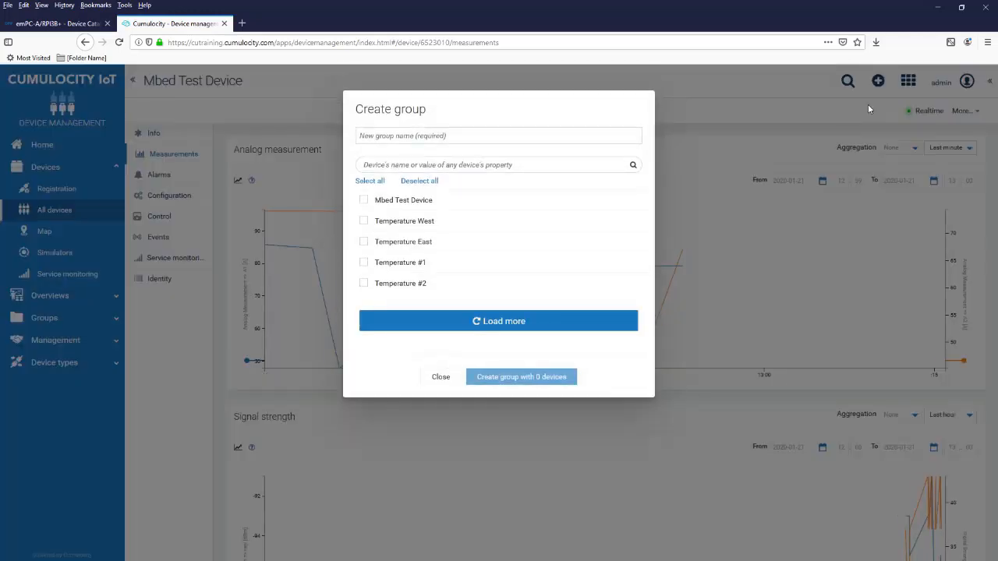
left_click(498, 134)
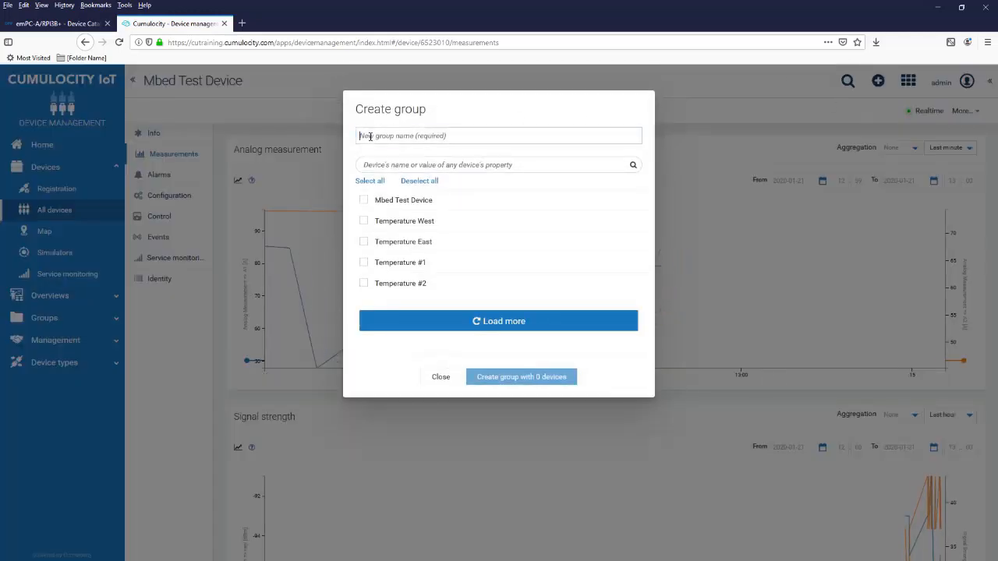
type("Mia")
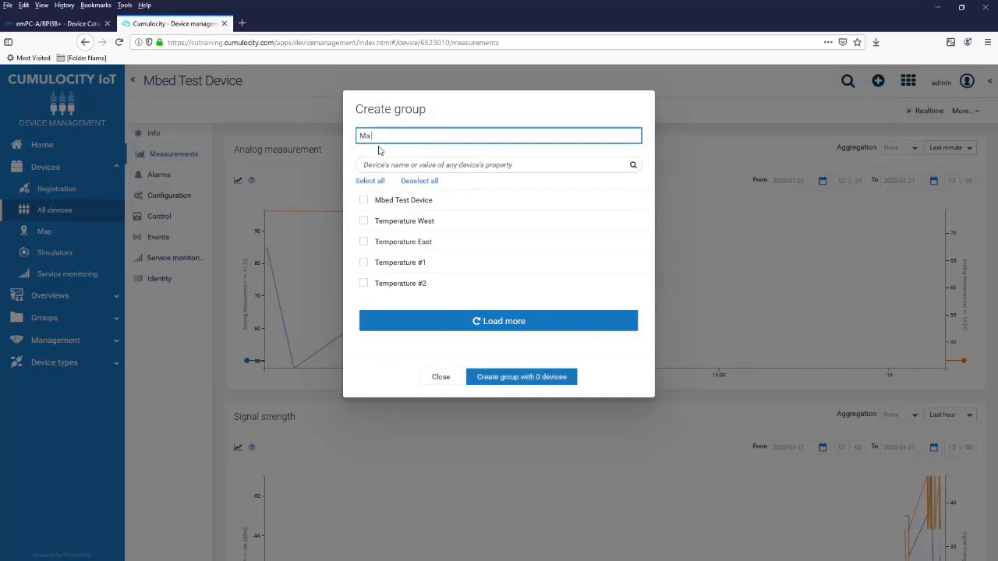
key("Backspace")
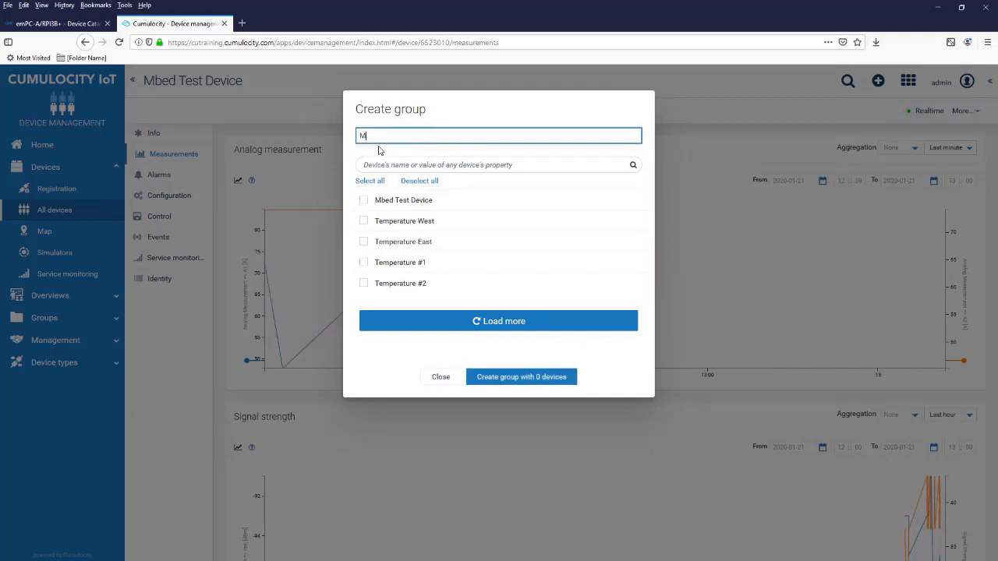
type("Y Gourp")
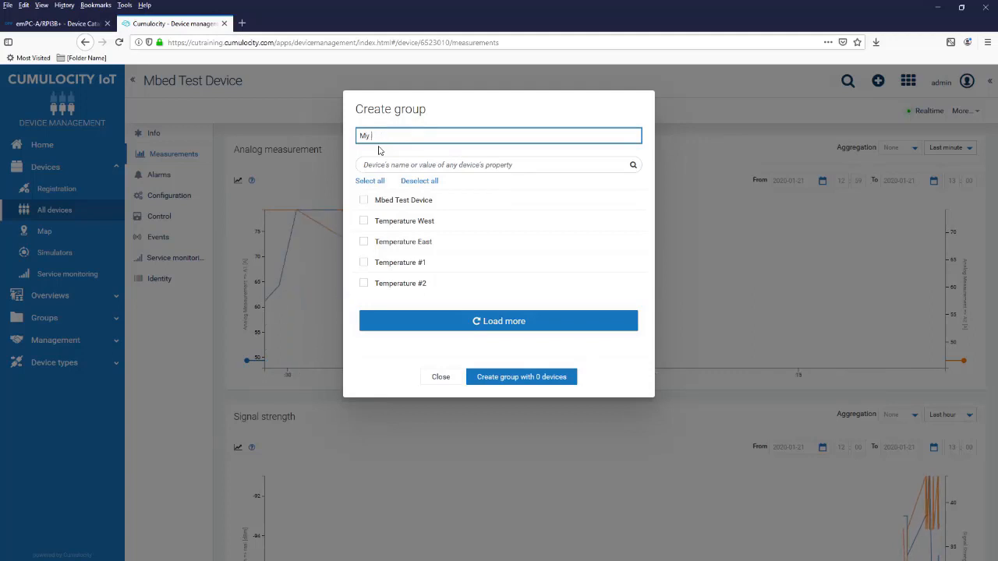
type("Group")
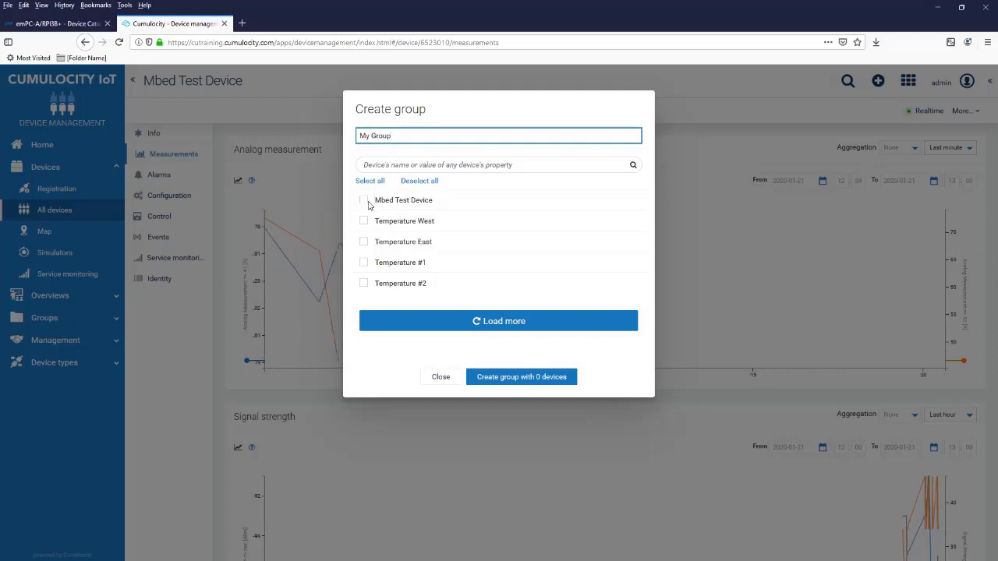
Include Mbed Test Device and create the group with one device
left_click(363, 199)
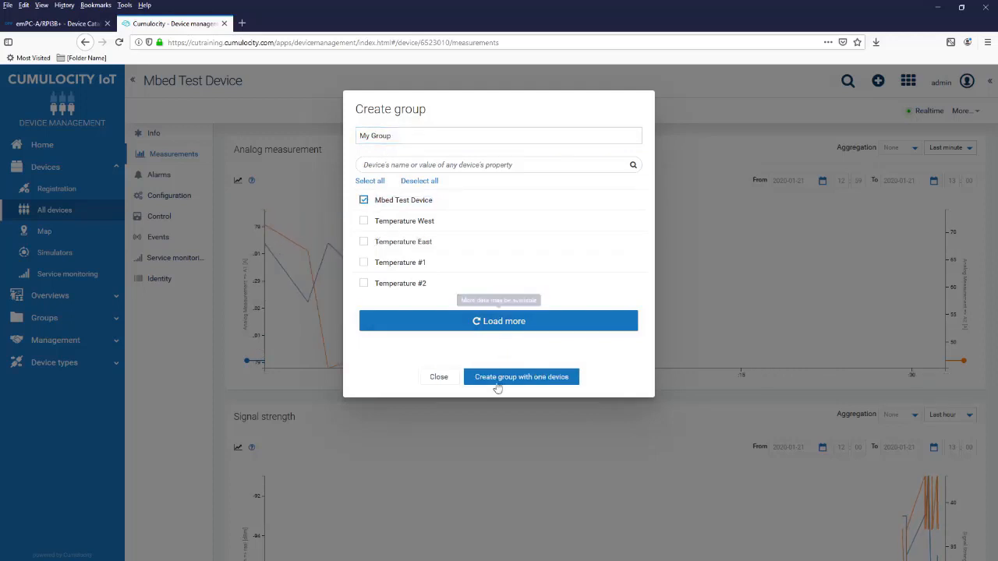
left_click(521, 376)
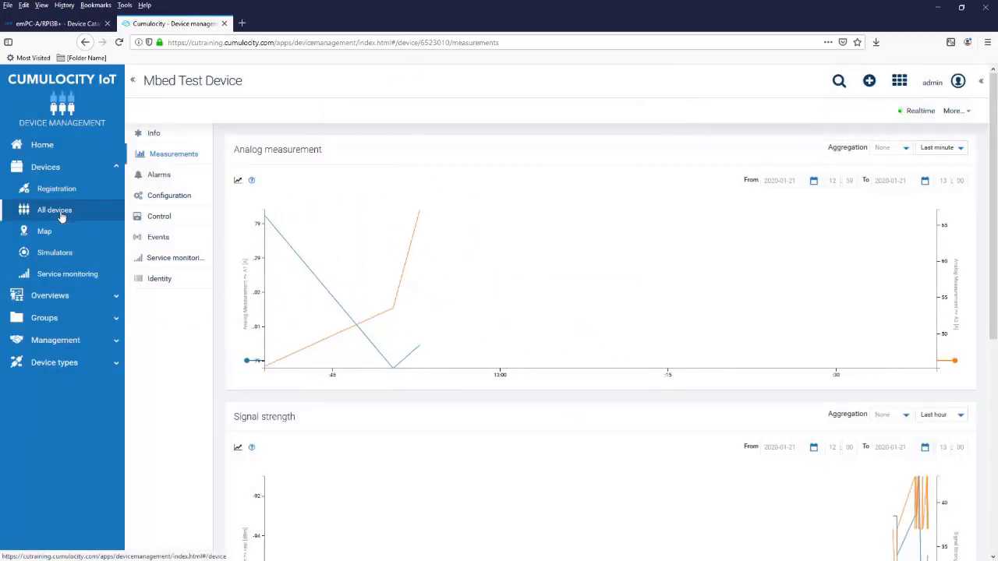
left_click(55, 210)
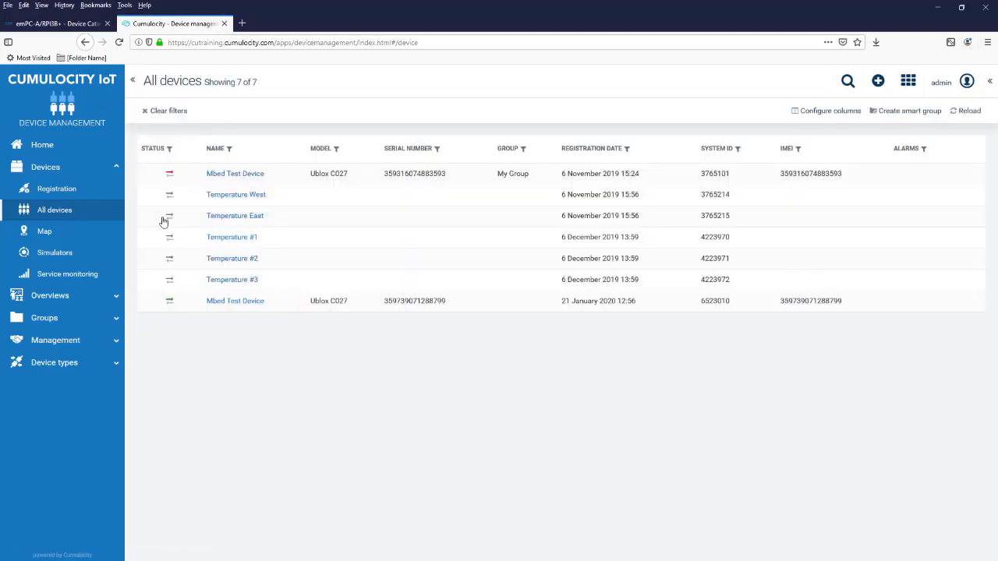
mouse_move(328, 173)
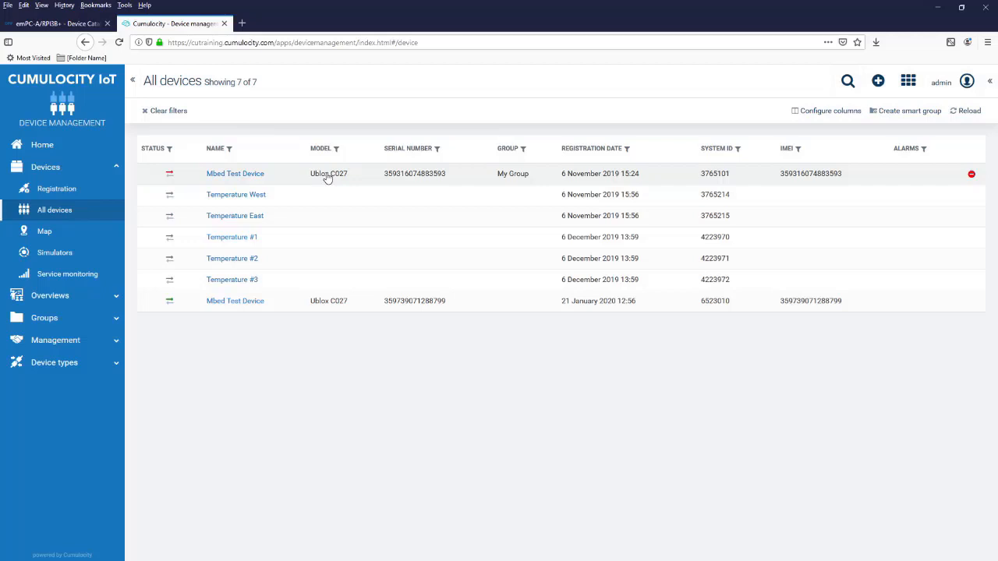
mouse_move(292, 137)
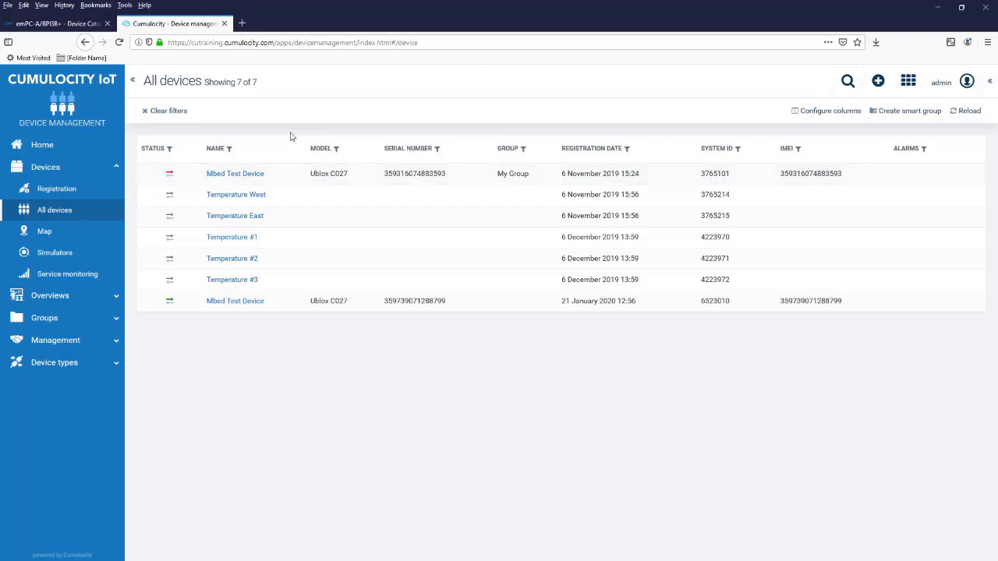
mouse_move(324, 148)
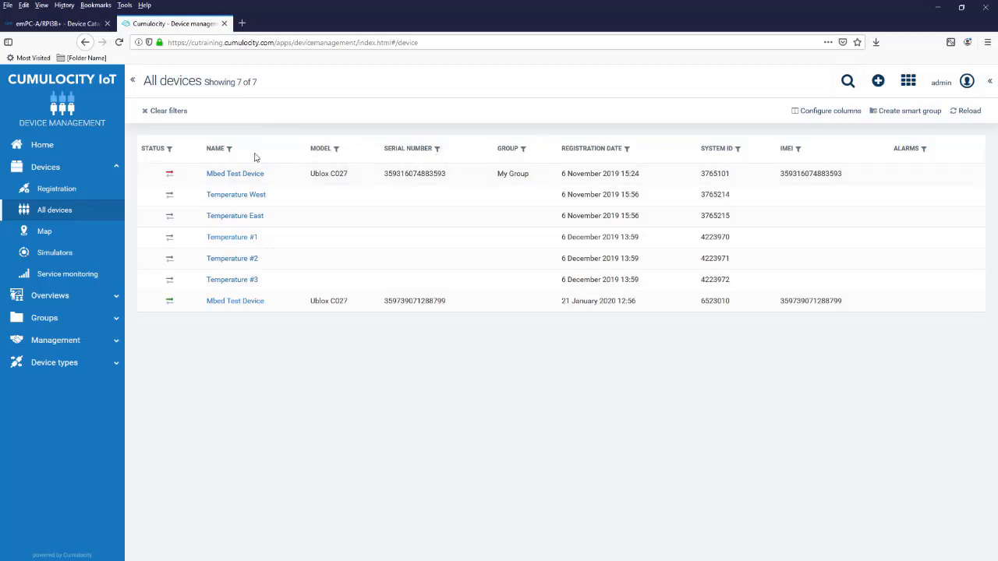
mouse_move(231, 154)
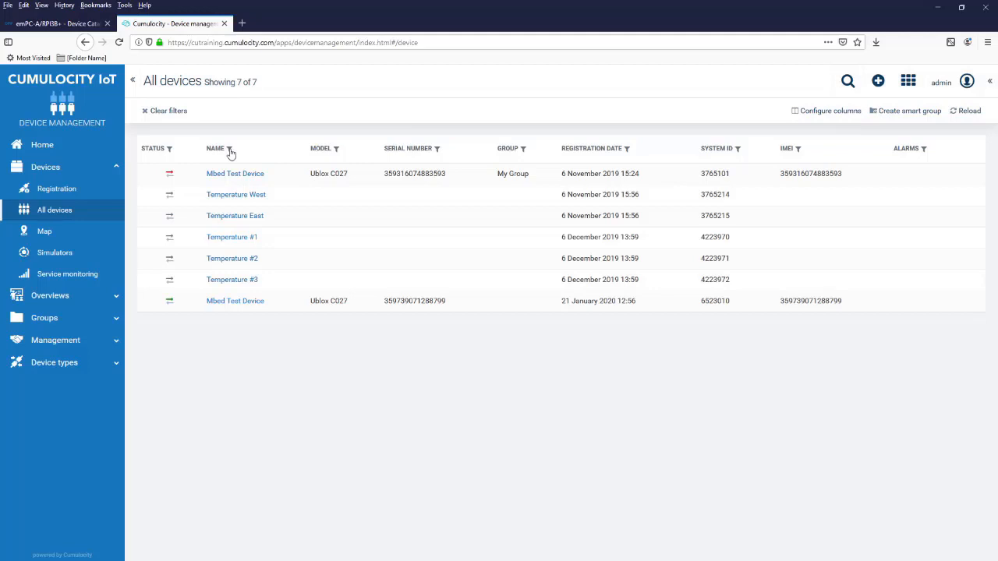
Filter the device list by name Mbed*, leaving 2 of 7 devices
left_click(230, 149)
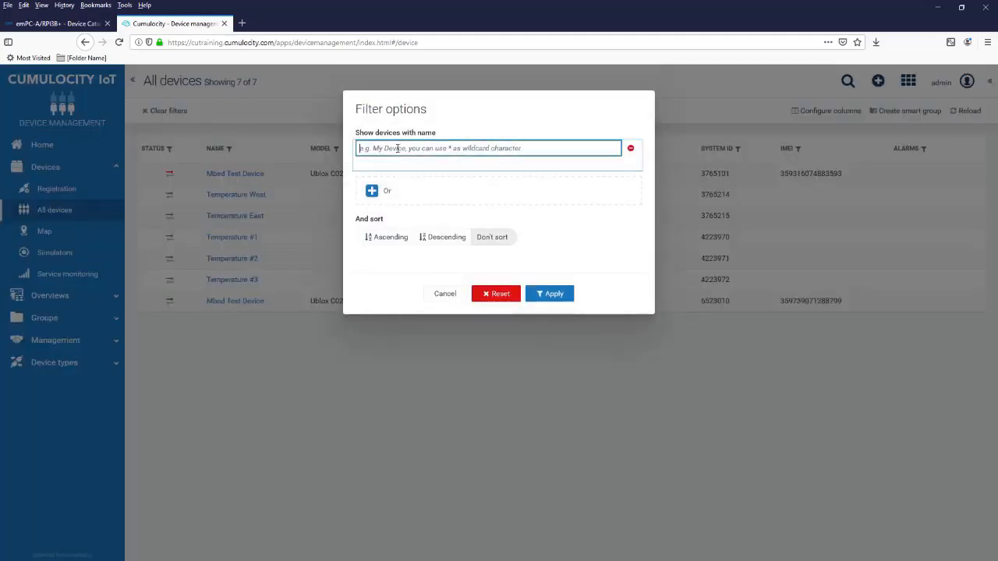
type("M")
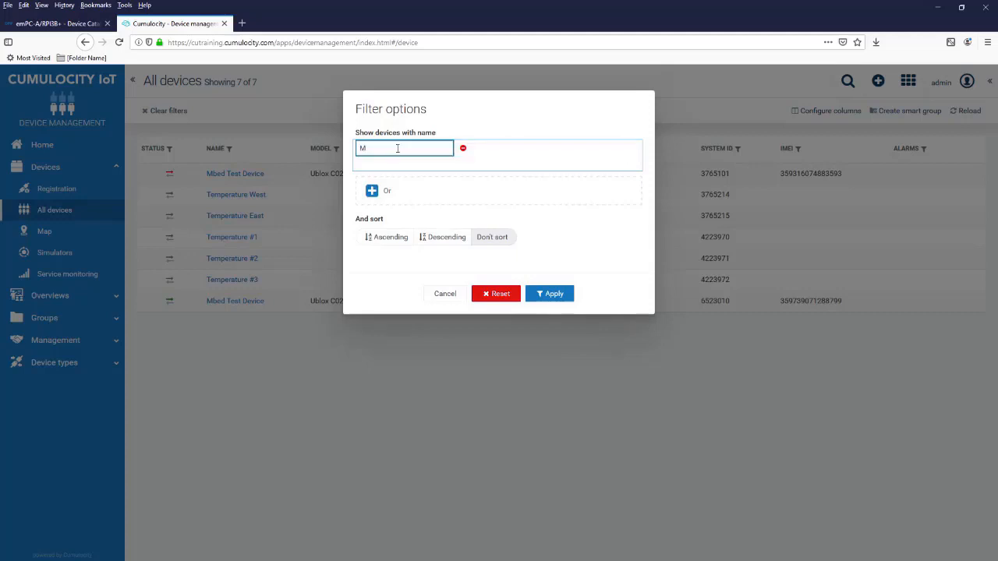
type("bed")
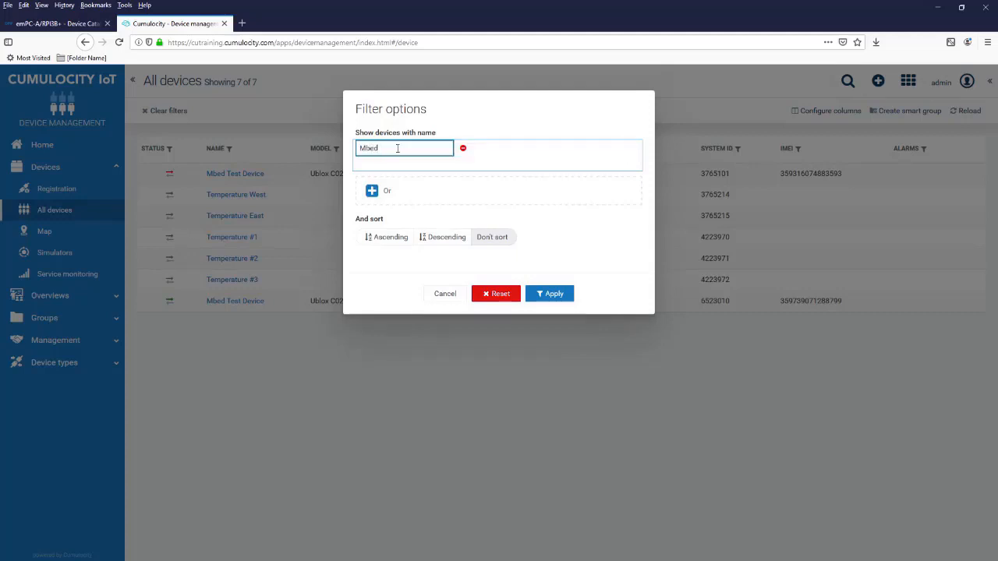
type("#")
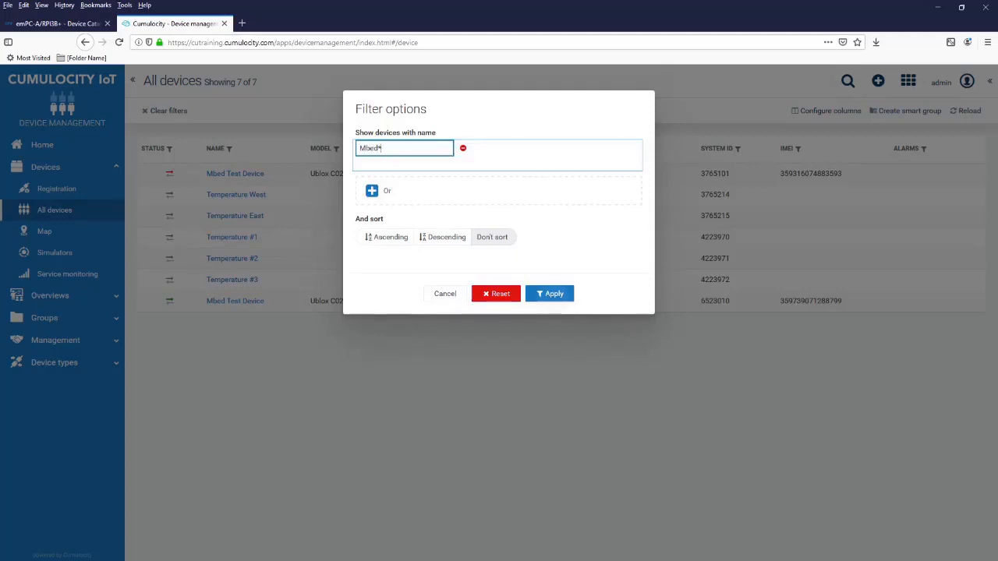
left_click(549, 293)
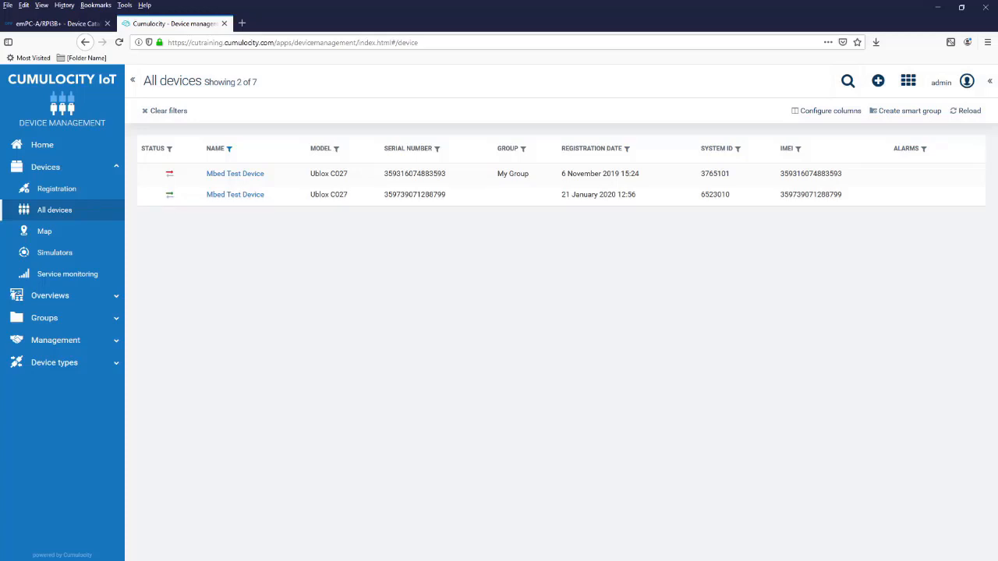
mouse_move(876, 136)
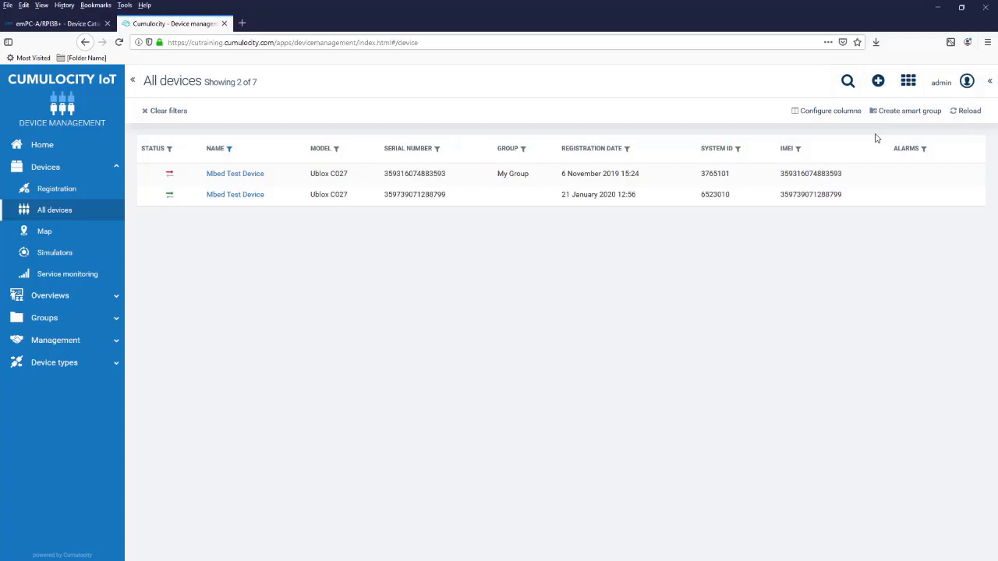
mouse_move(755, 100)
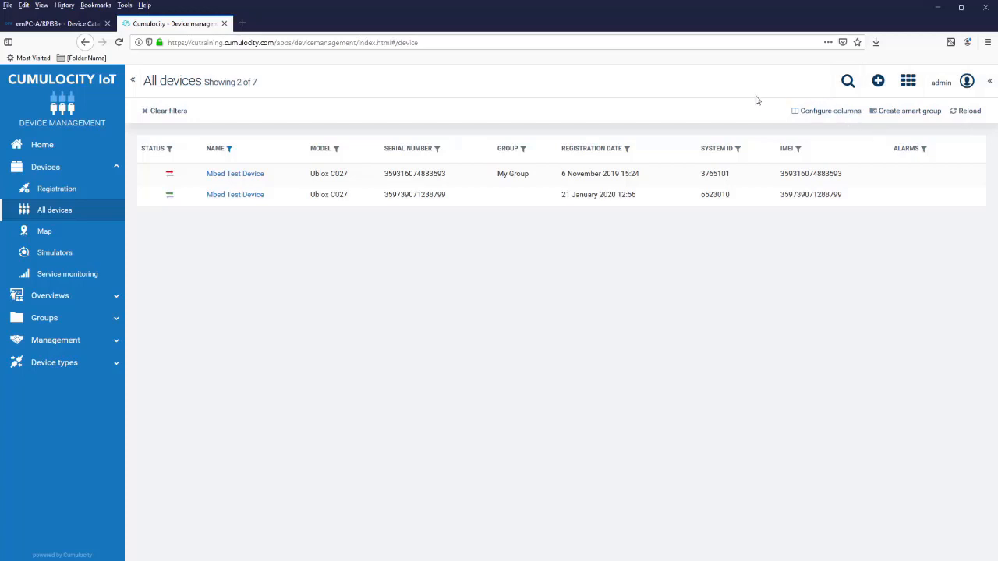
mouse_move(229, 153)
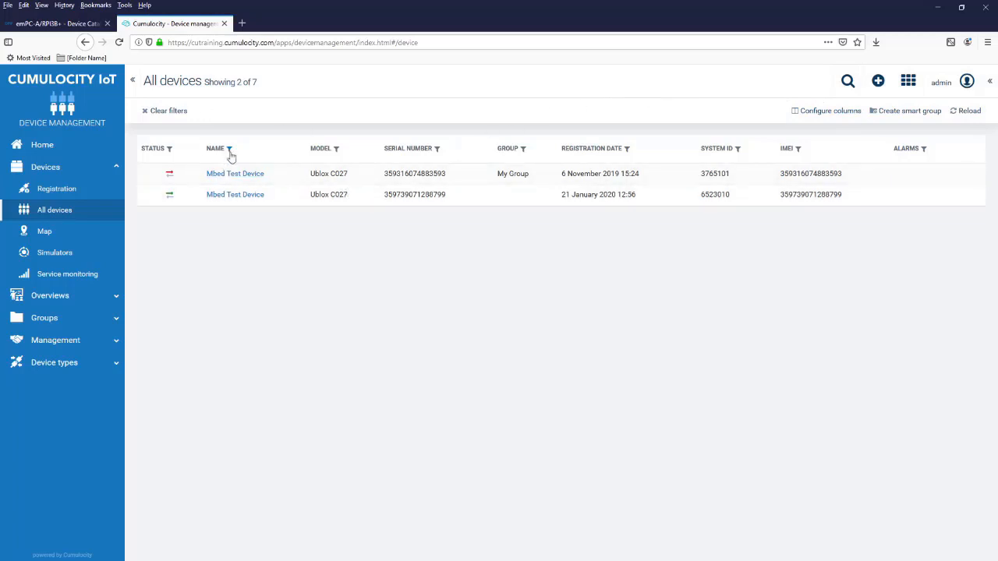
mouse_move(651, 220)
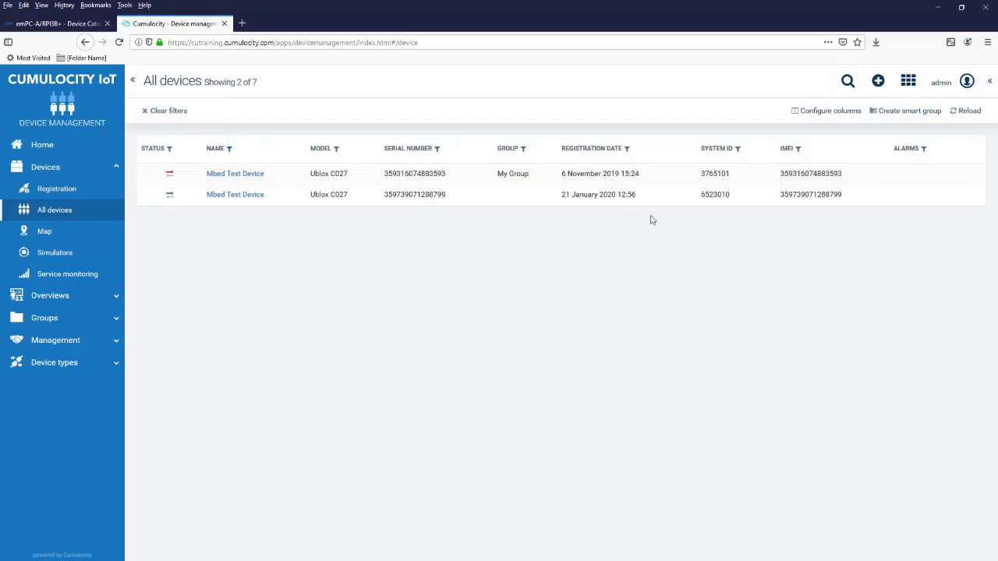
mouse_move(891, 135)
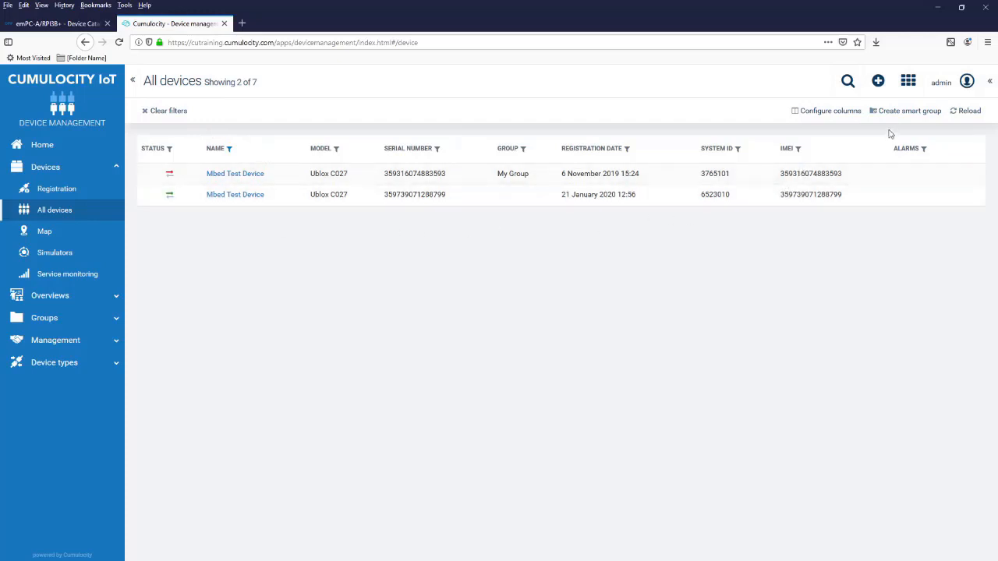
Create a smart group named 'Mbed Devices' from the filtered devices
left_click(908, 110)
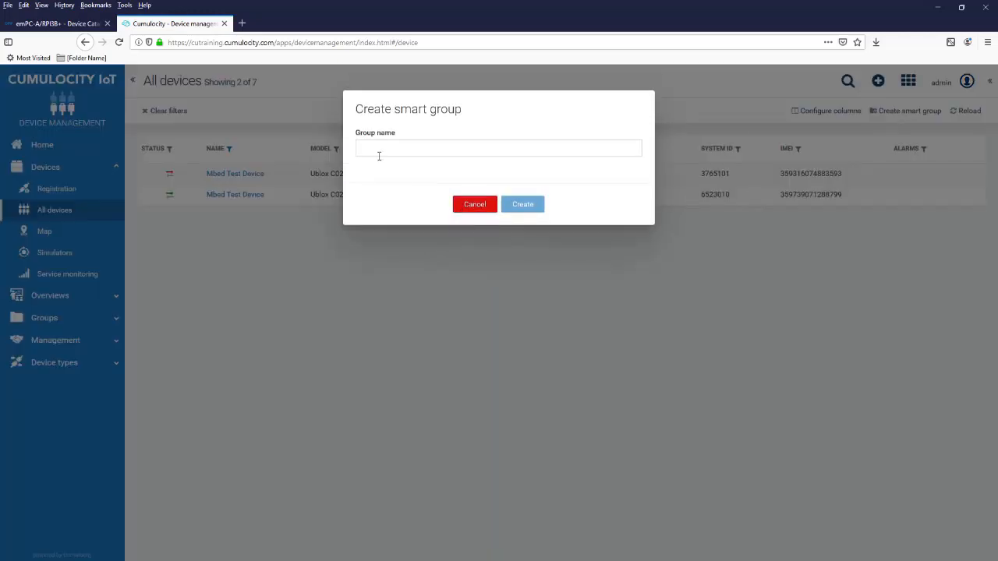
type("Mb")
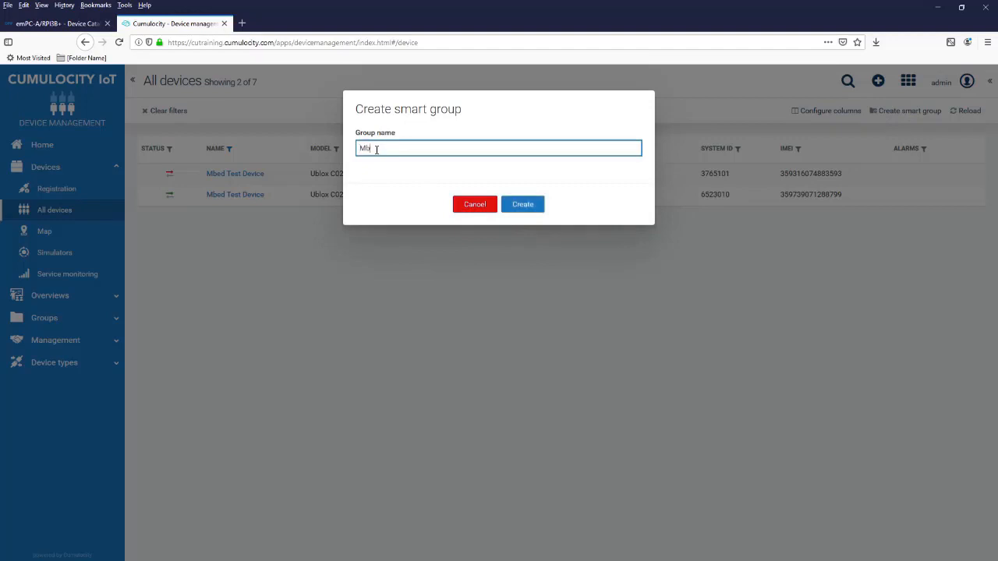
type("ed Devi")
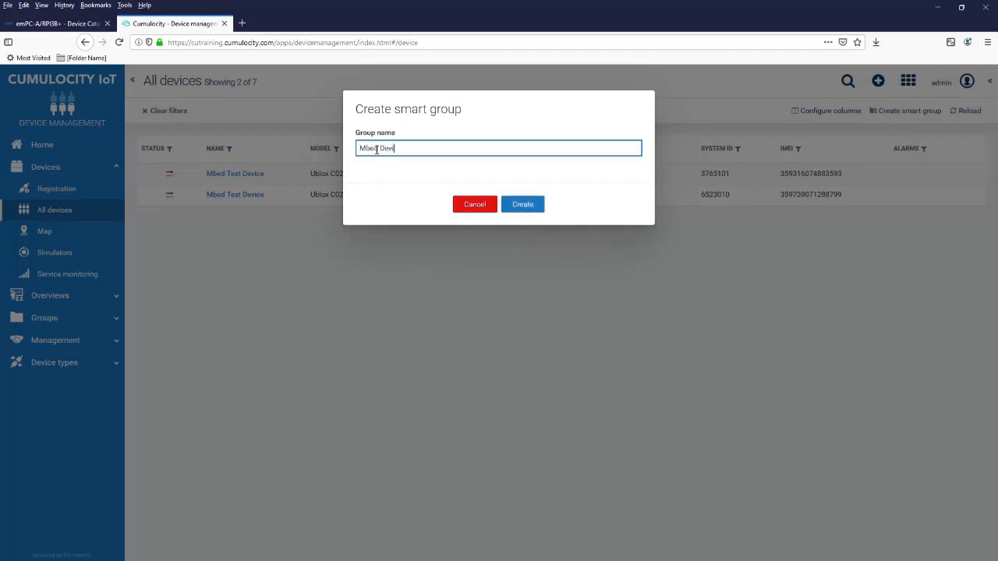
type("ces")
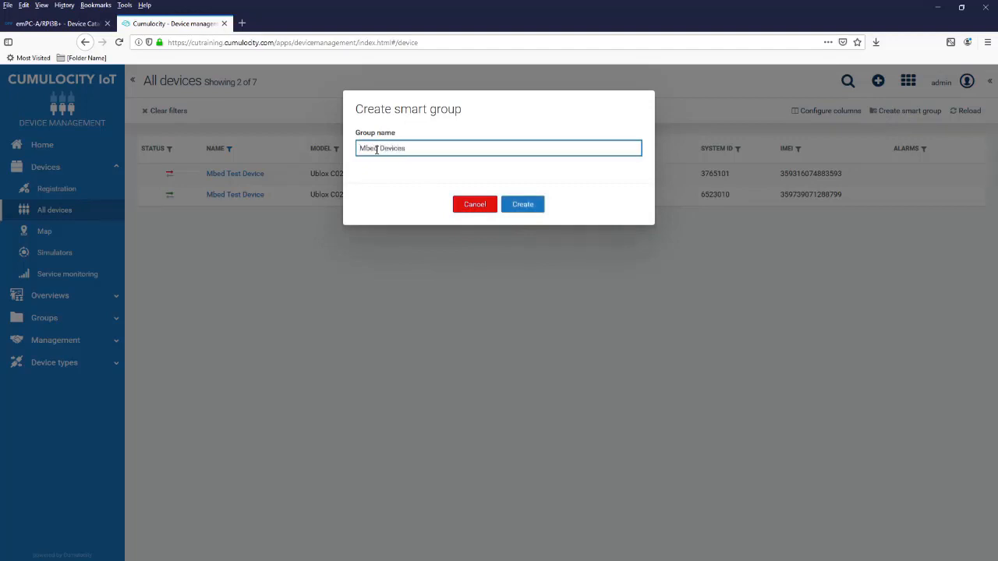
left_click(522, 203)
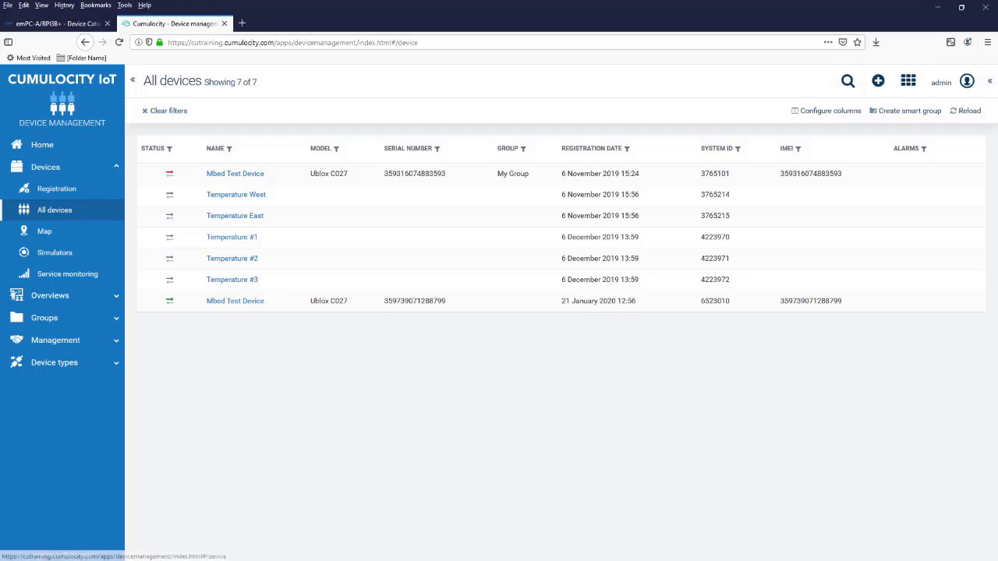
Show the Groups list with the Mbed Devices smart group and My Group
left_click(45, 317)
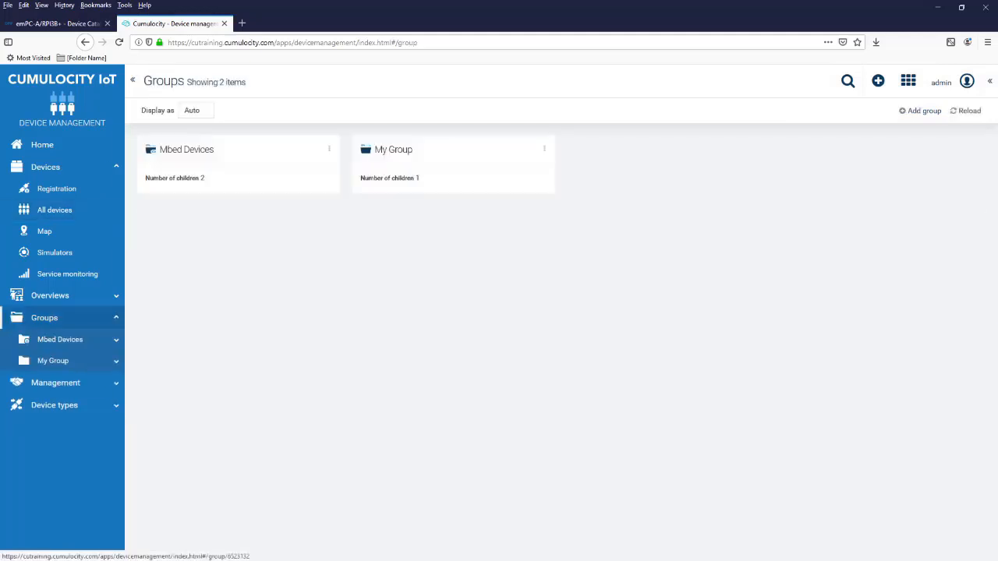
mouse_move(53, 360)
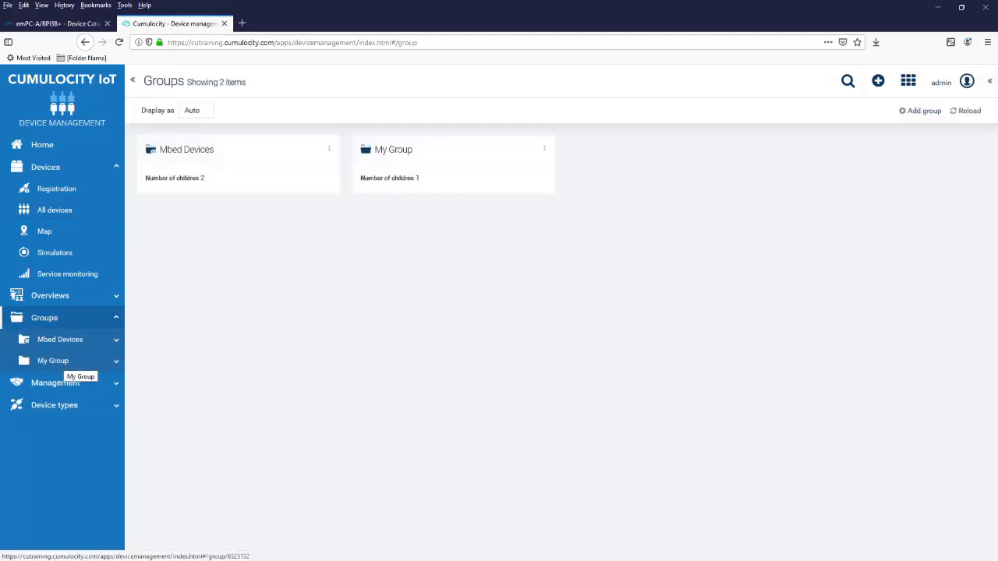
mouse_move(60, 339)
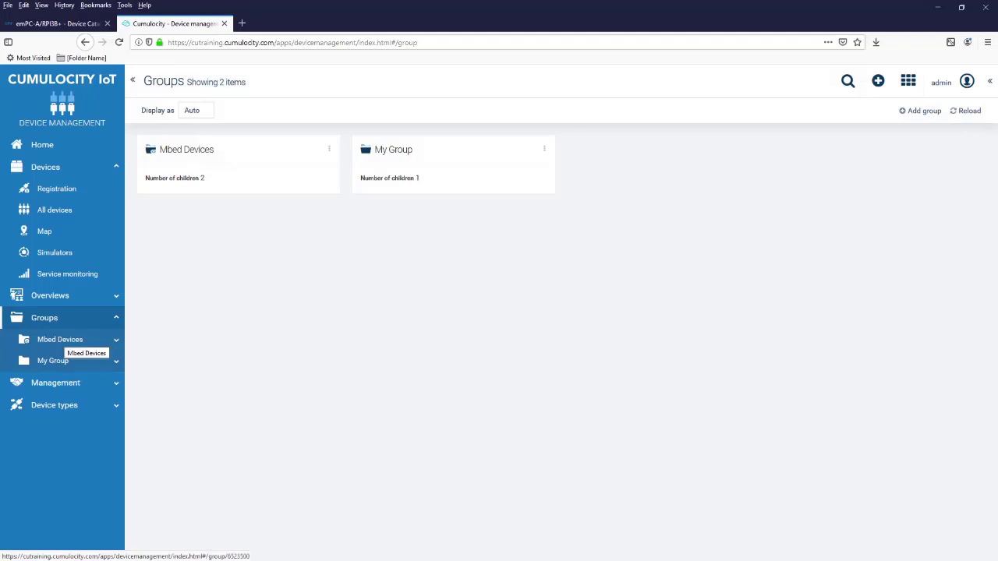